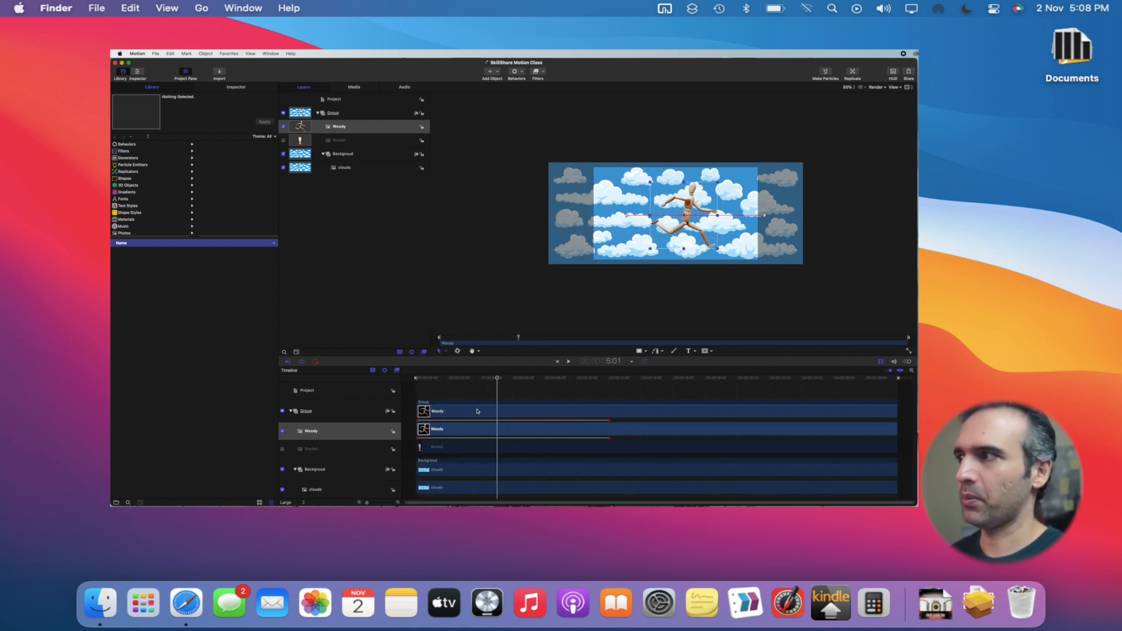
# - Scrub back toward the start and toggle the Woody layer off and on in Layers
pyautogui.moveTo(497, 378); pyautogui.dragTo(433, 379)
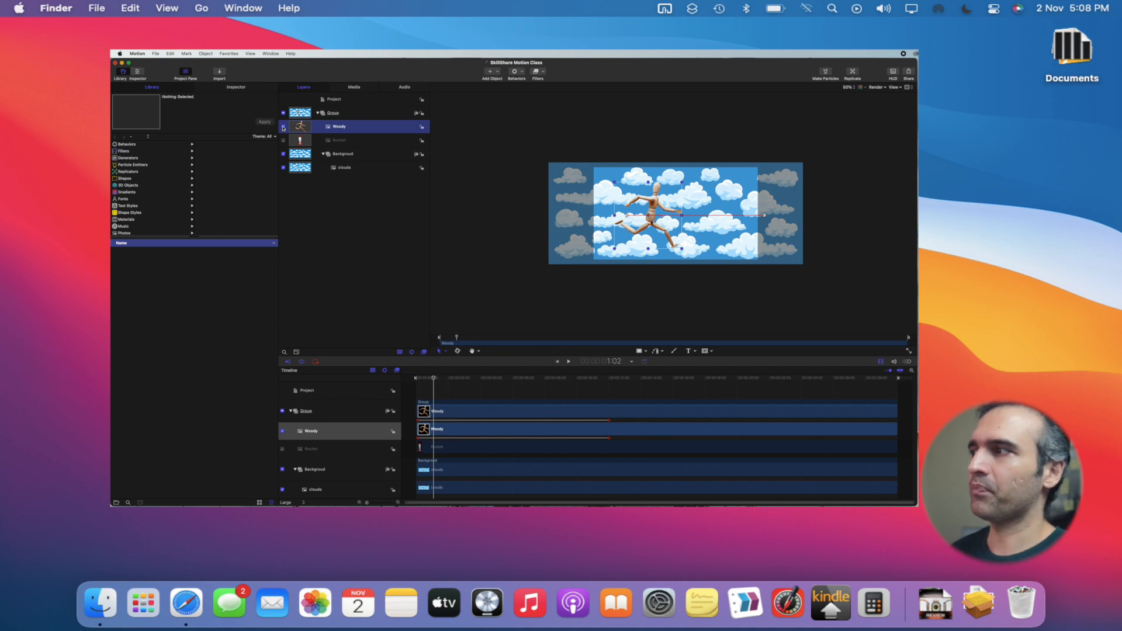
pyautogui.click(283, 126)
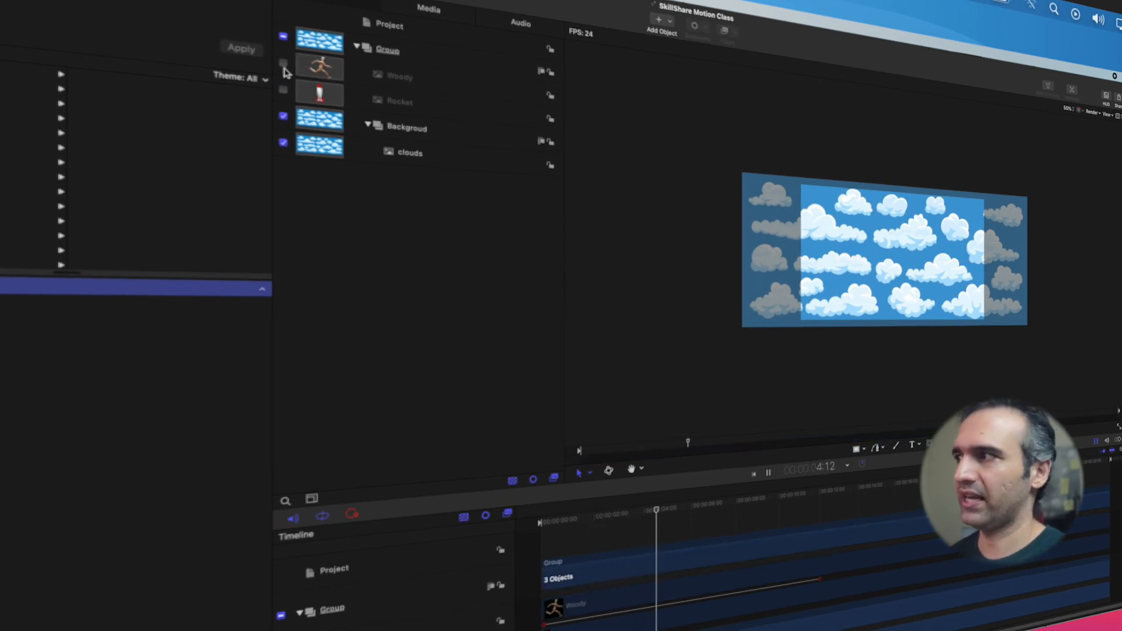
pyautogui.click(284, 63)
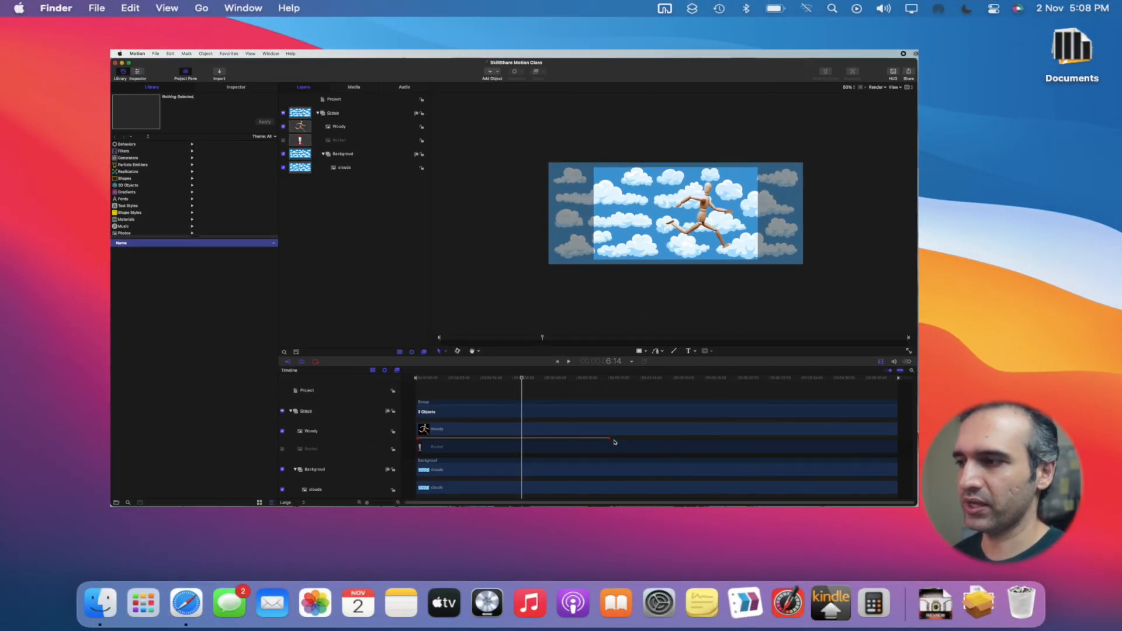
pyautogui.moveTo(470, 452)
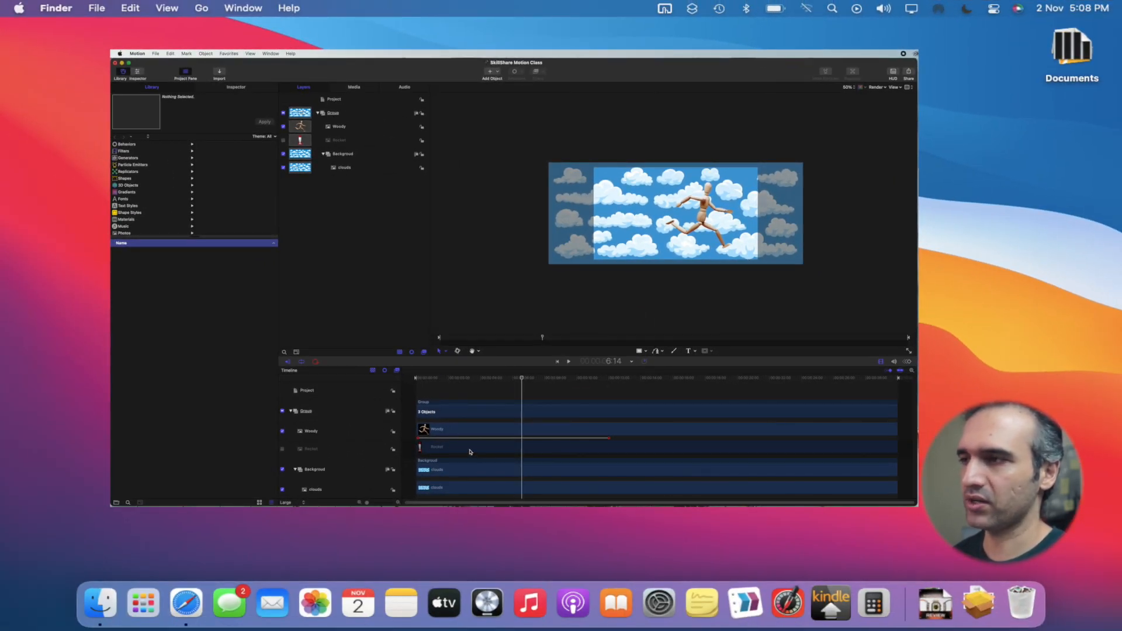
pyautogui.moveTo(610, 452)
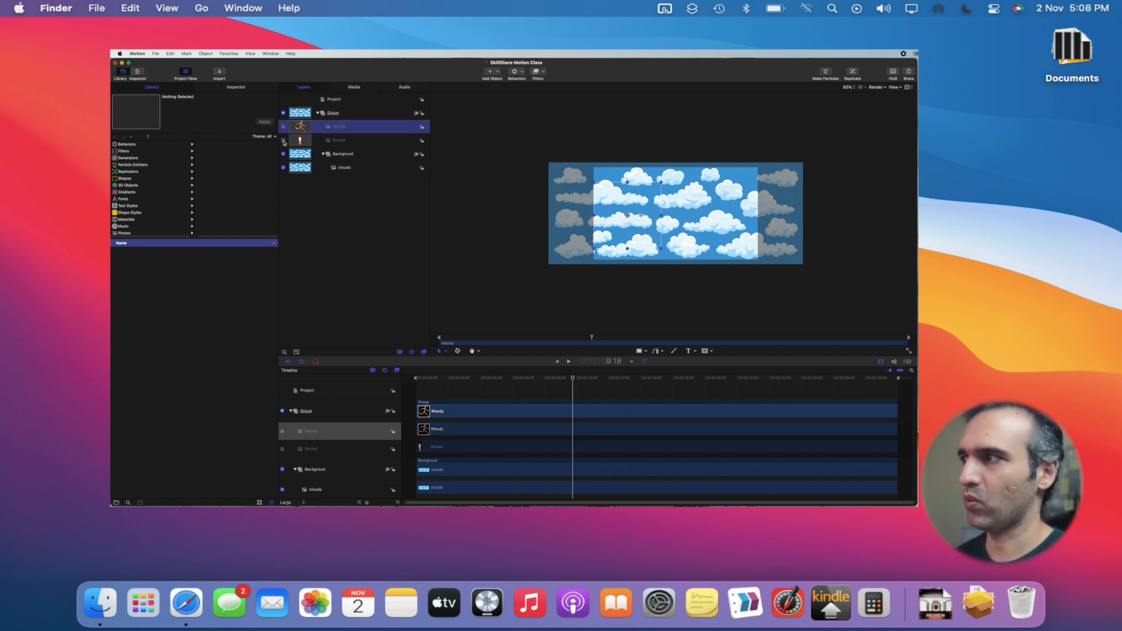
# - Enable and select the Rocket layer, rotate it to point right, and drag it among the clouds
pyautogui.click(282, 141)
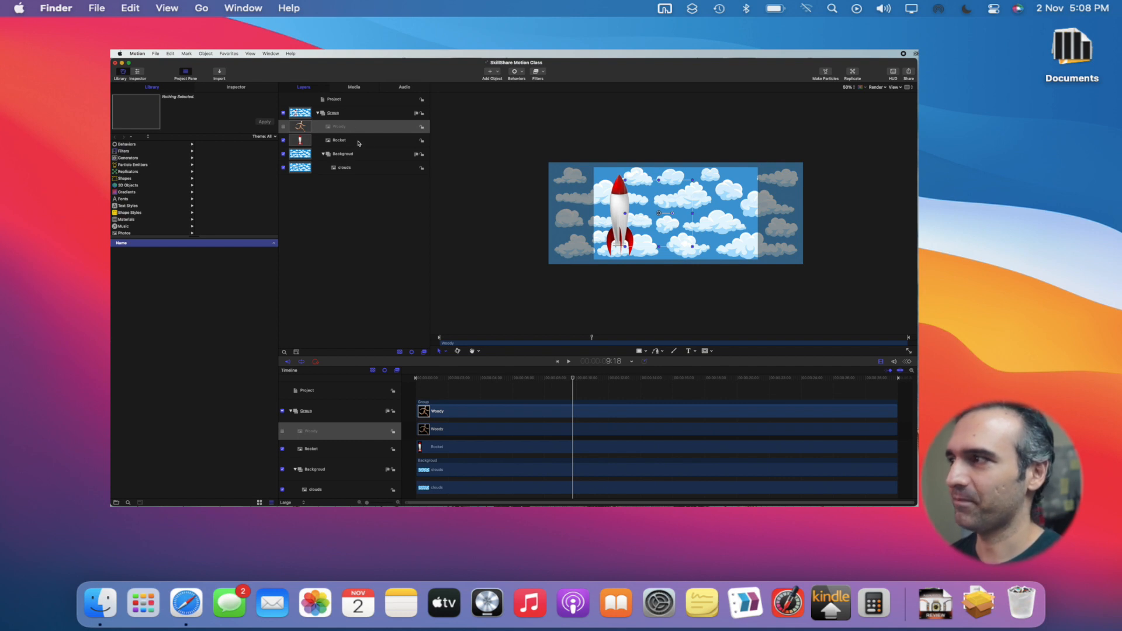
pyautogui.click(338, 140)
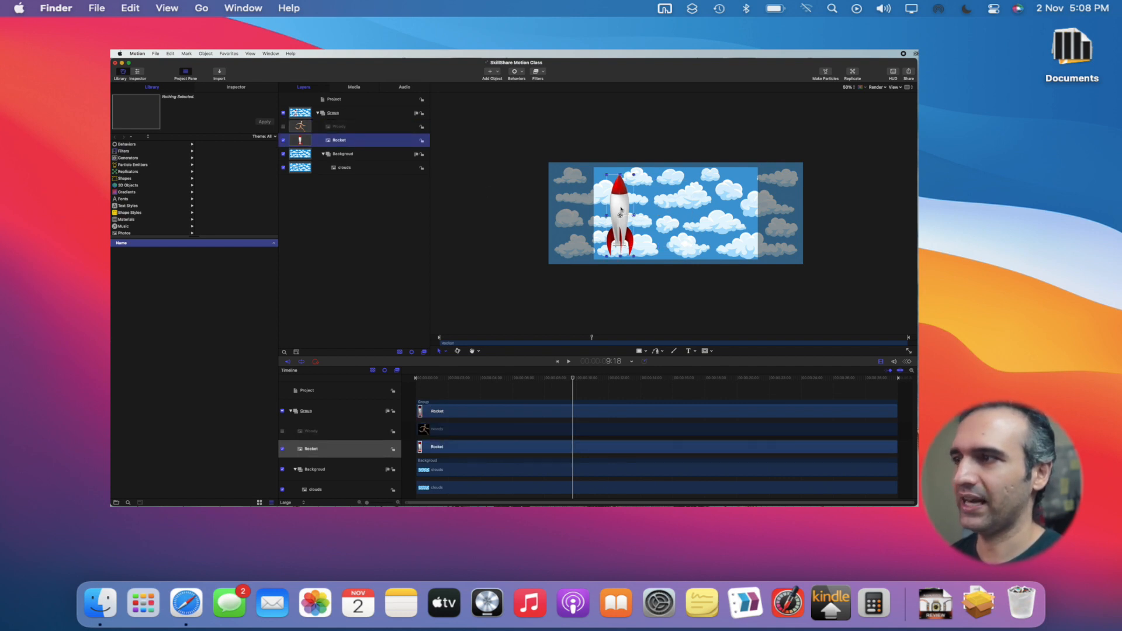
pyautogui.moveTo(618, 214); pyautogui.dragTo(664, 211)
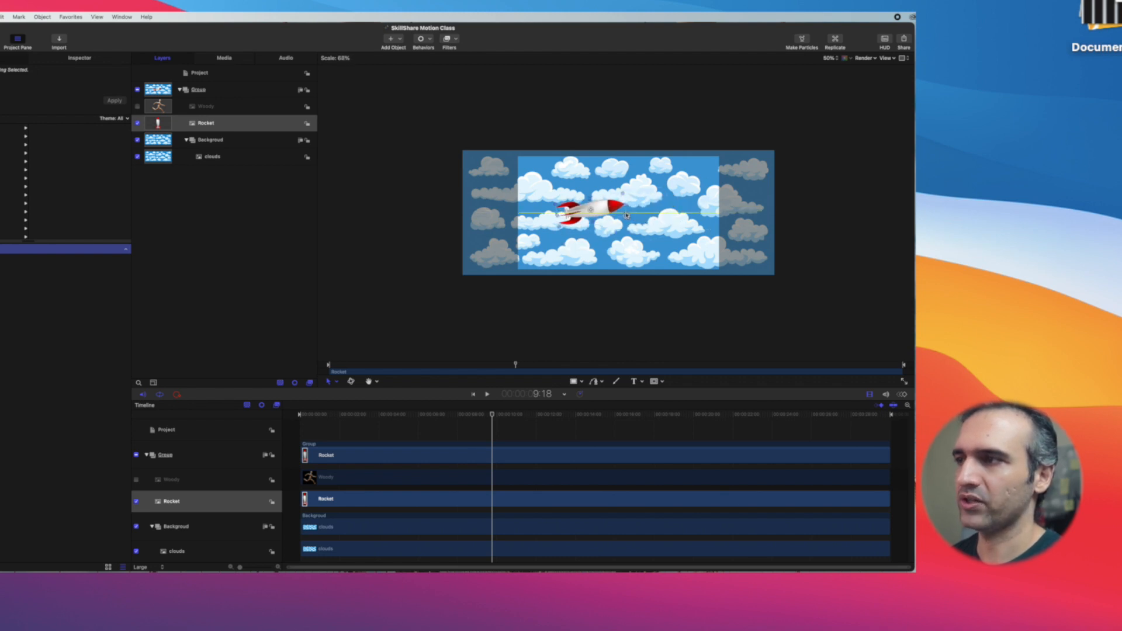
pyautogui.moveTo(622, 215); pyautogui.dragTo(594, 226)
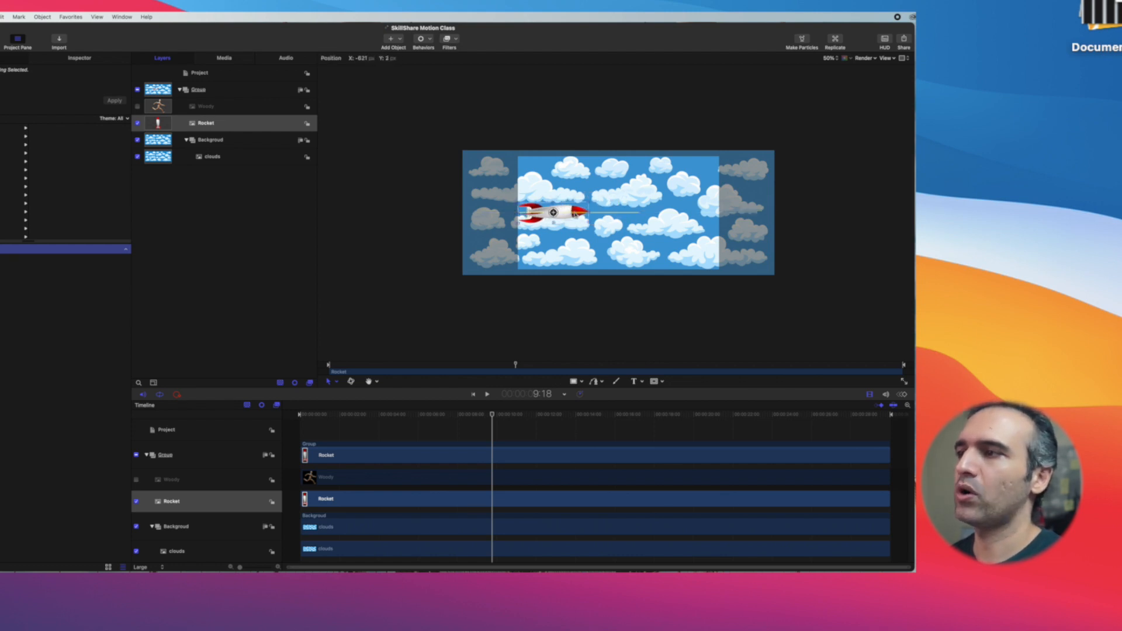
pyautogui.moveTo(553, 213); pyautogui.dragTo(597, 213)
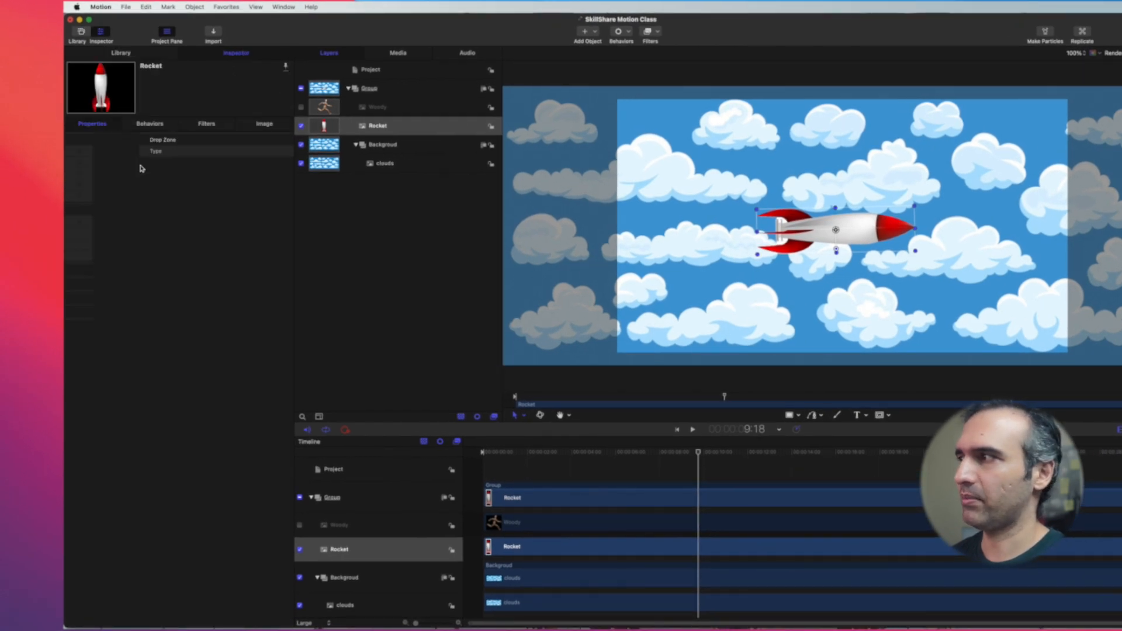
# - Scale the rocket to 82% in Properties and test fading its Opacity before raising it
pyautogui.click(91, 123)
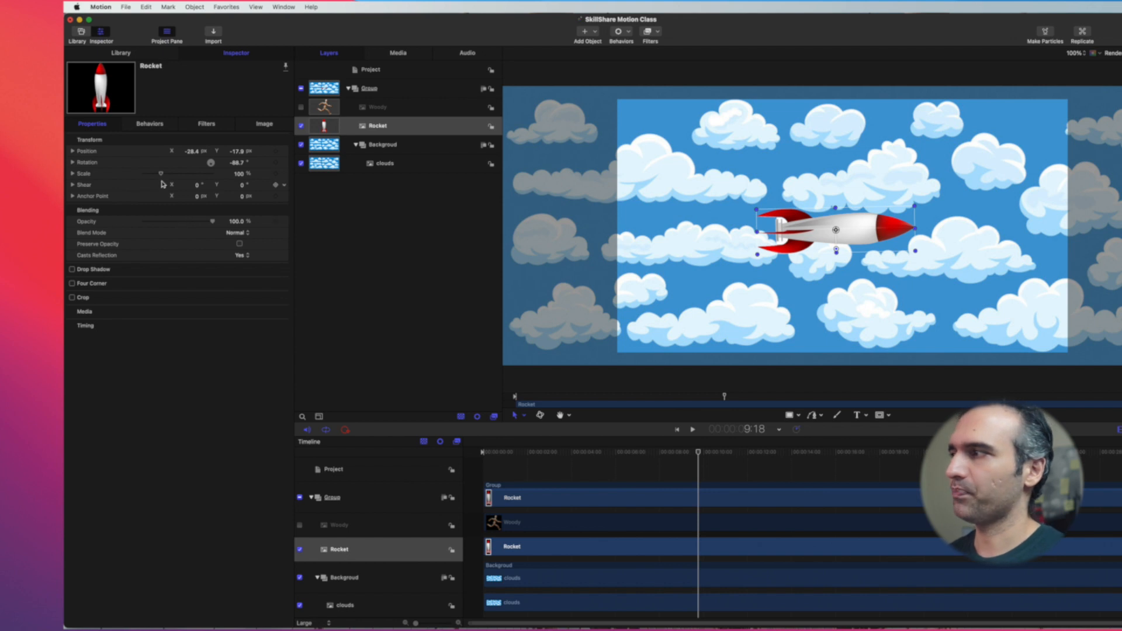
pyautogui.moveTo(162, 173); pyautogui.dragTo(180, 173)
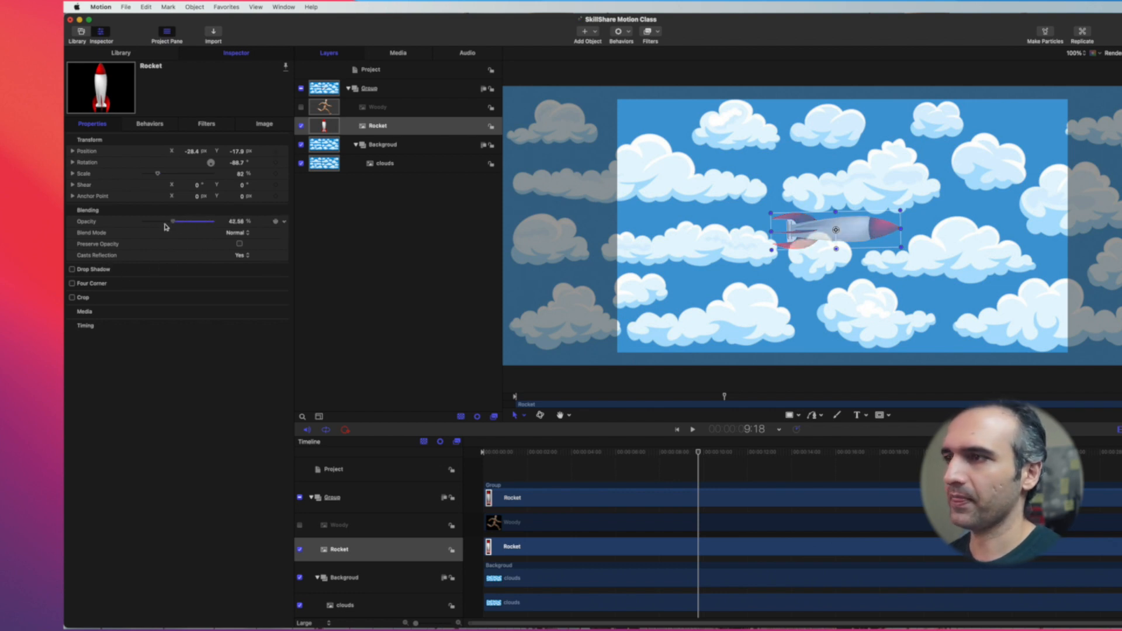
pyautogui.moveTo(172, 221); pyautogui.dragTo(144, 221)
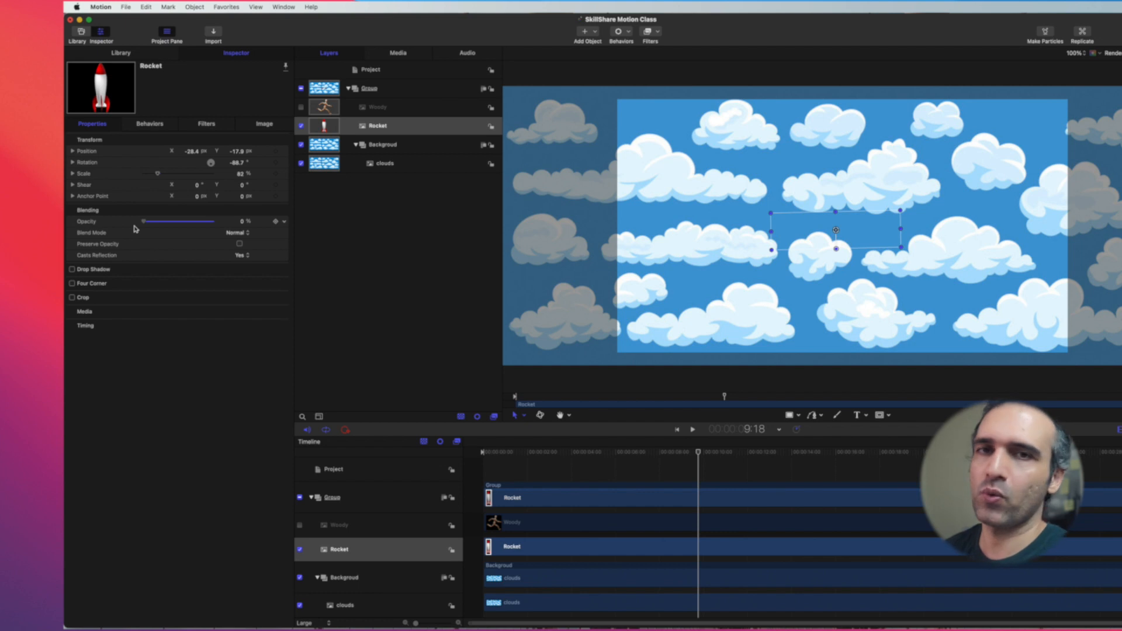
pyautogui.moveTo(144, 220); pyautogui.dragTo(153, 221)
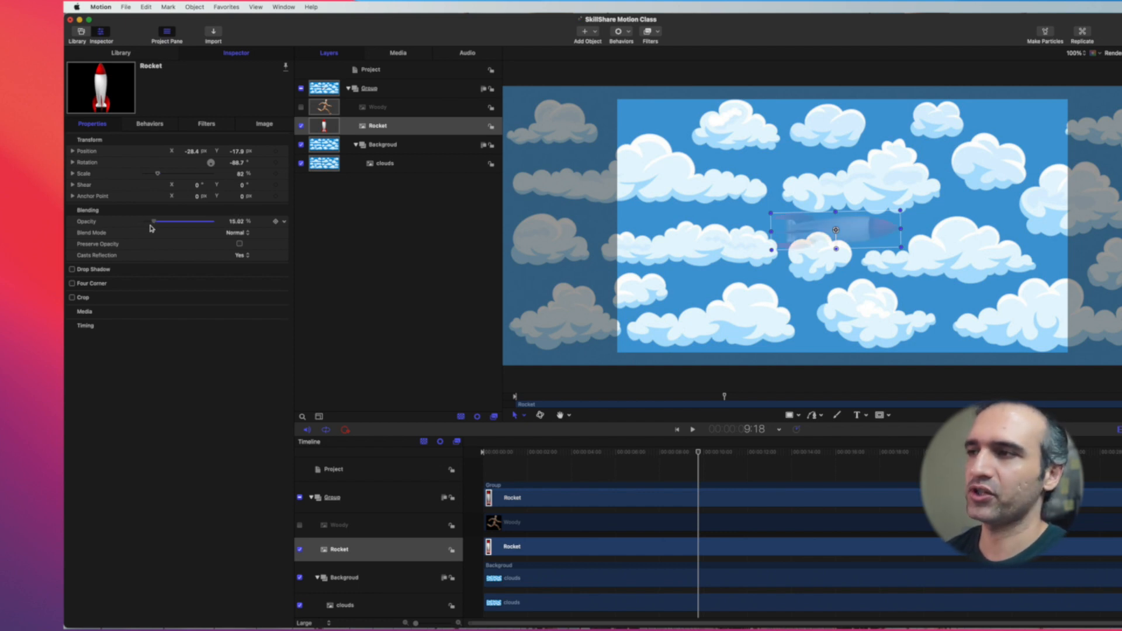
pyautogui.moveTo(152, 220); pyautogui.dragTo(214, 221)
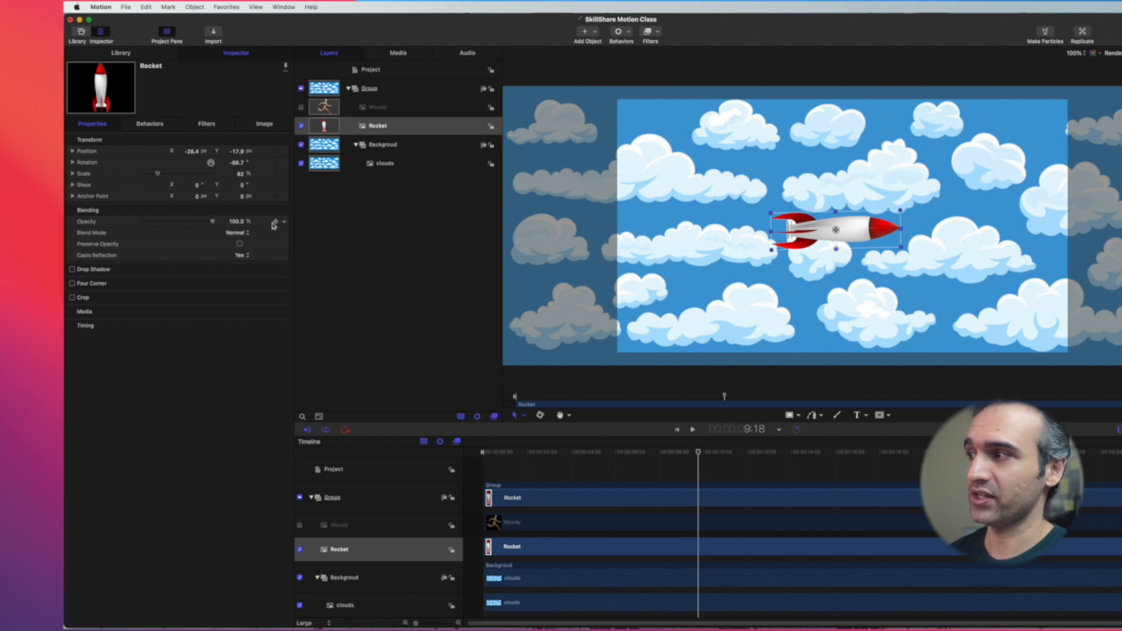
pyautogui.moveTo(273, 194)
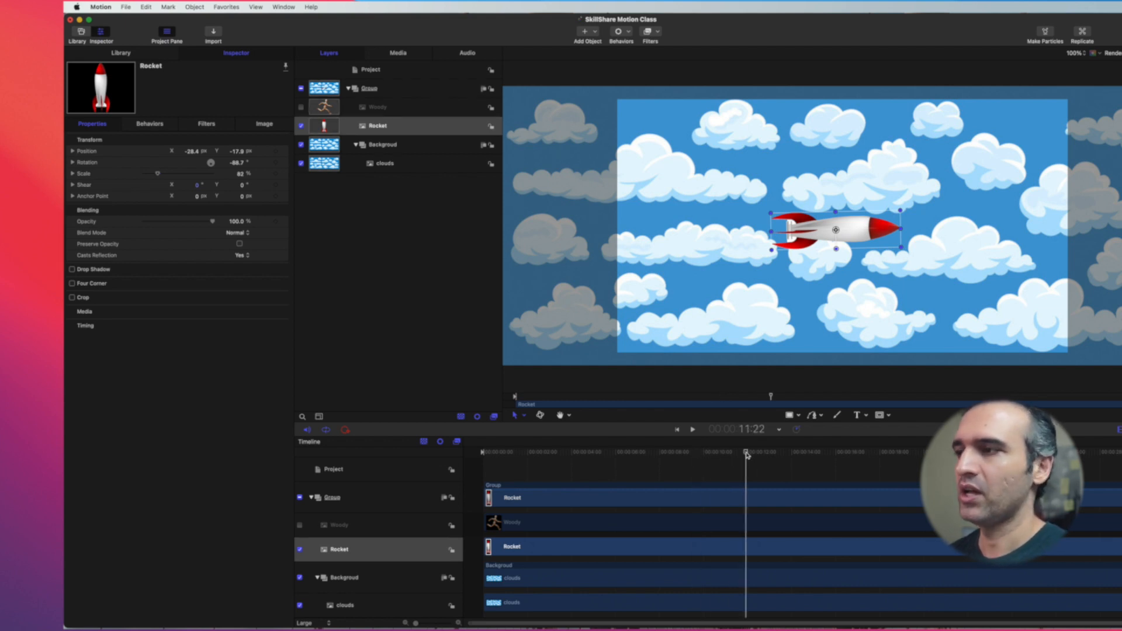
# - Move the rocket left in the canvas and restore its opacity to full
pyautogui.moveTo(836, 230); pyautogui.dragTo(797, 238)
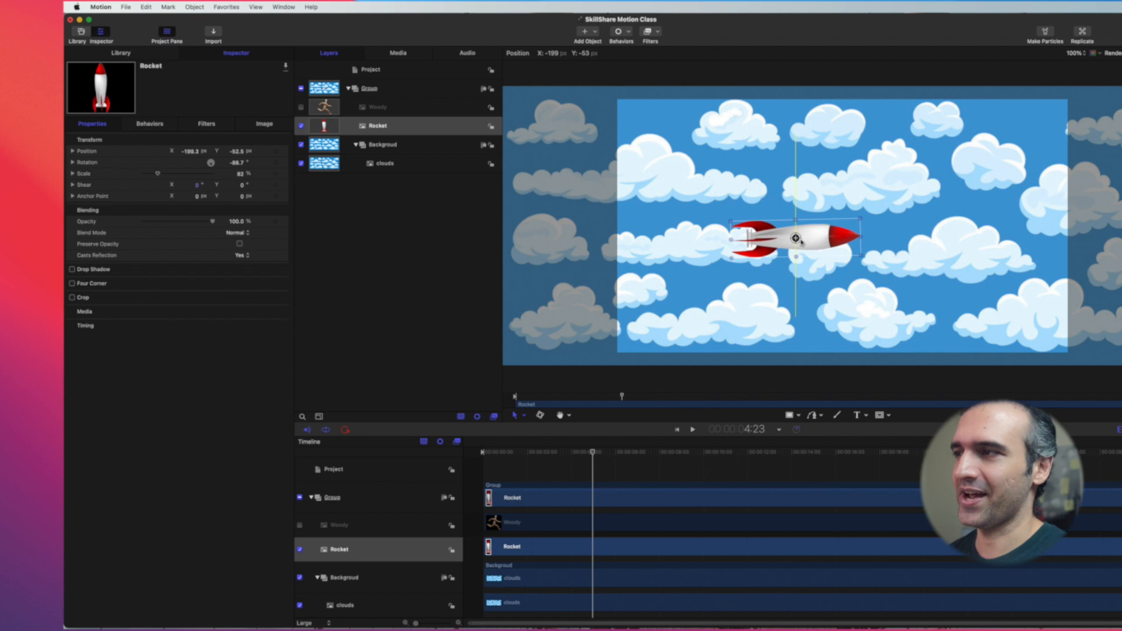
pyautogui.moveTo(211, 221); pyautogui.dragTo(146, 221)
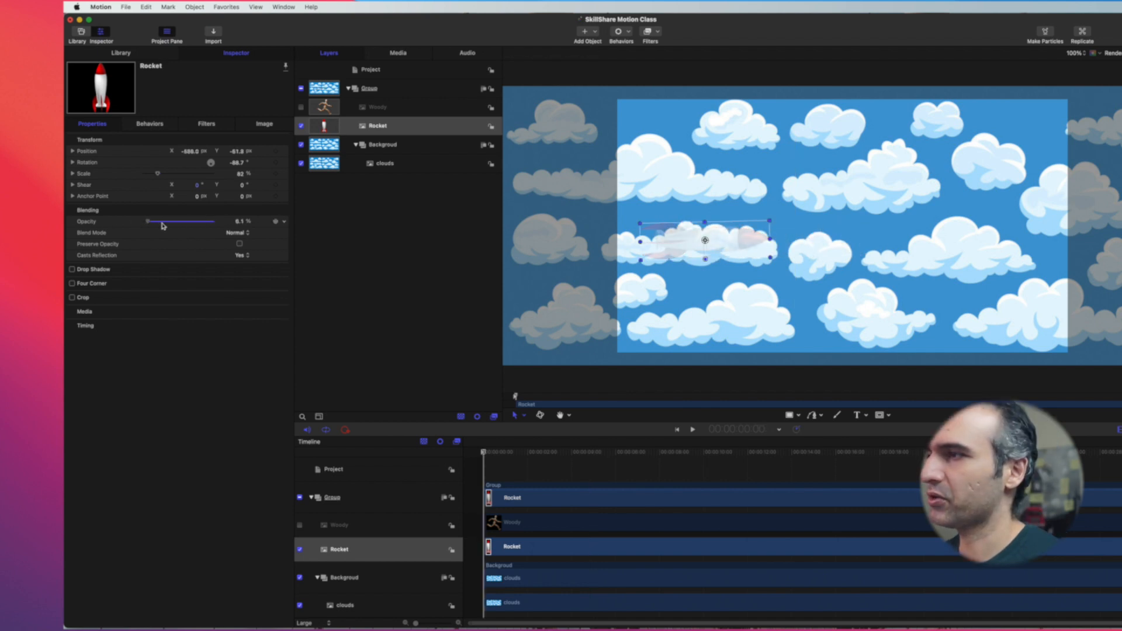
pyautogui.moveTo(147, 221); pyautogui.dragTo(213, 221)
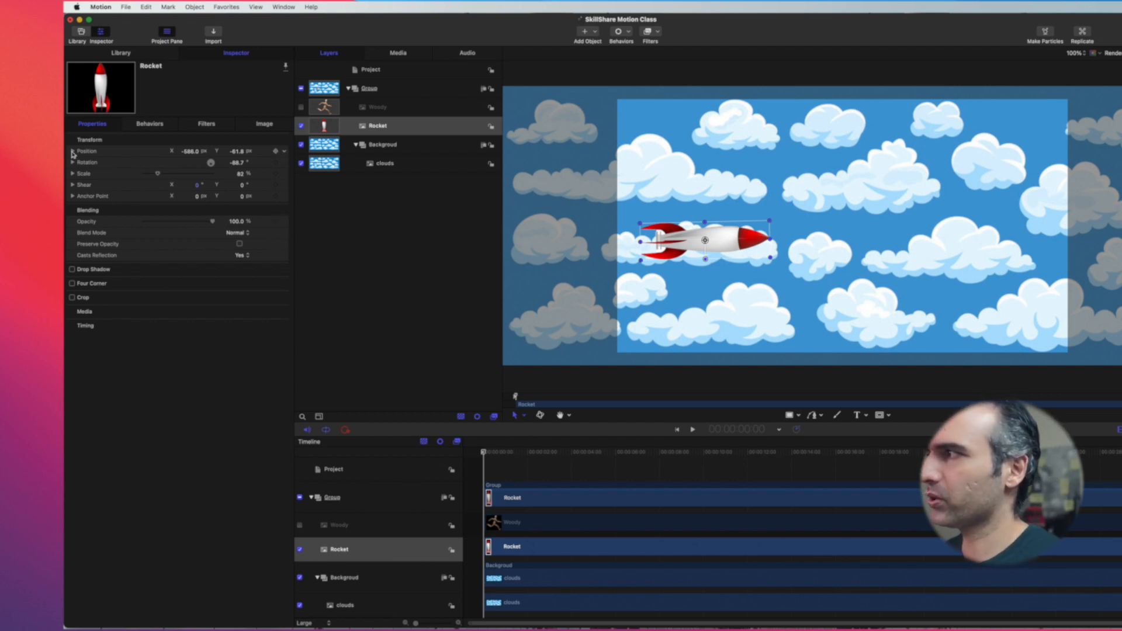
# - Adjust the rocket's X and Y position, entering 41.5, then rest it just left of centre
pyautogui.click(71, 151)
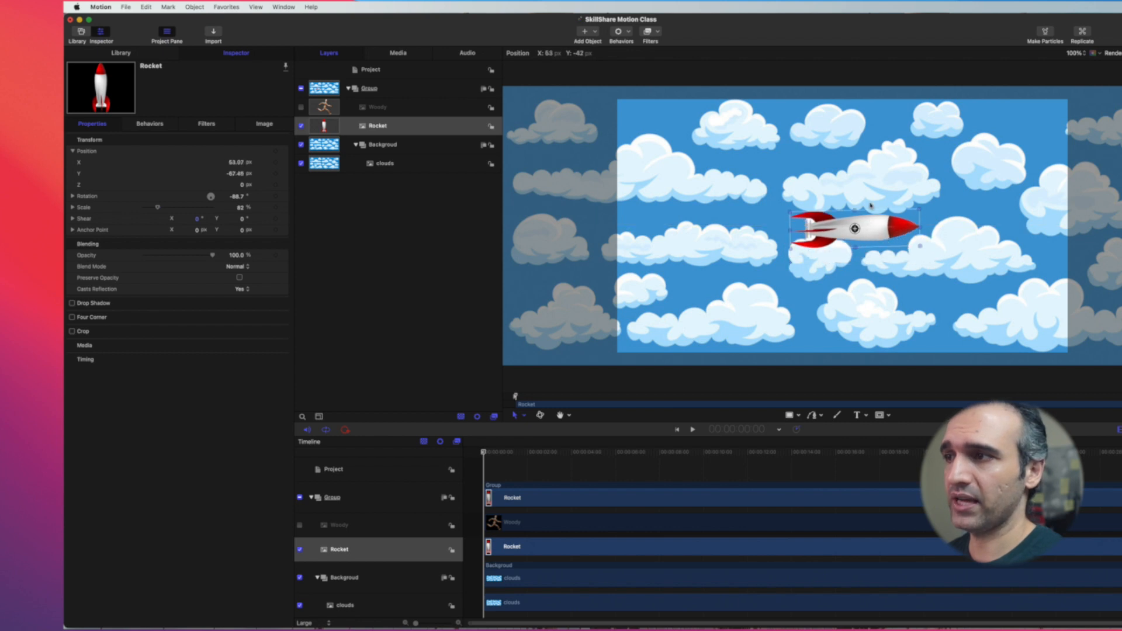
pyautogui.moveTo(854, 229); pyautogui.dragTo(849, 220)
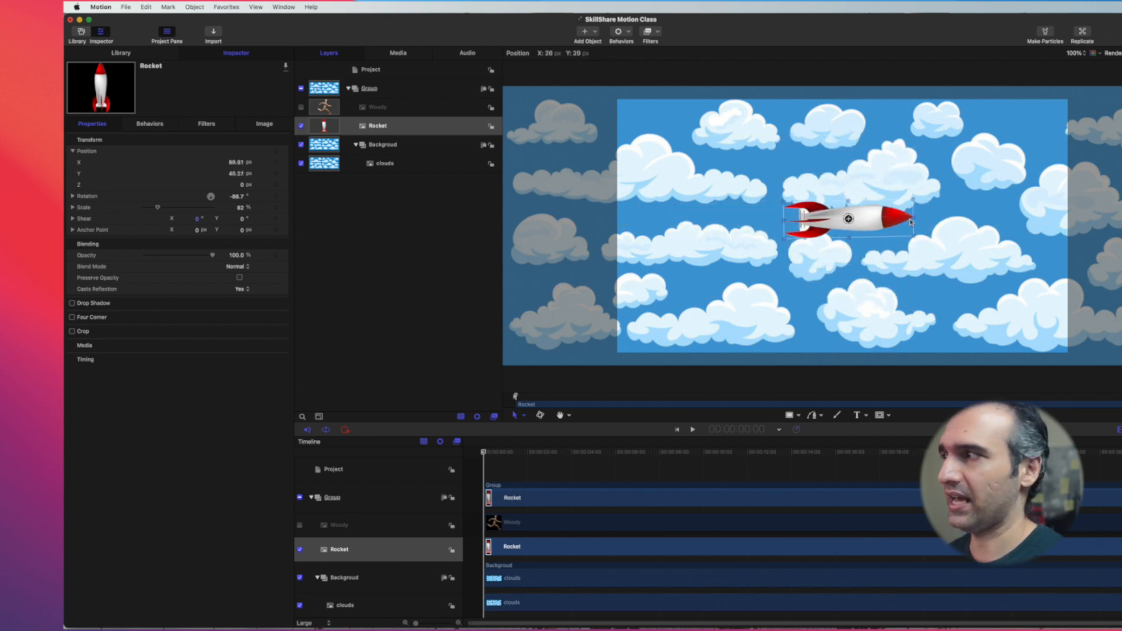
pyautogui.moveTo(849, 220); pyautogui.dragTo(902, 225)
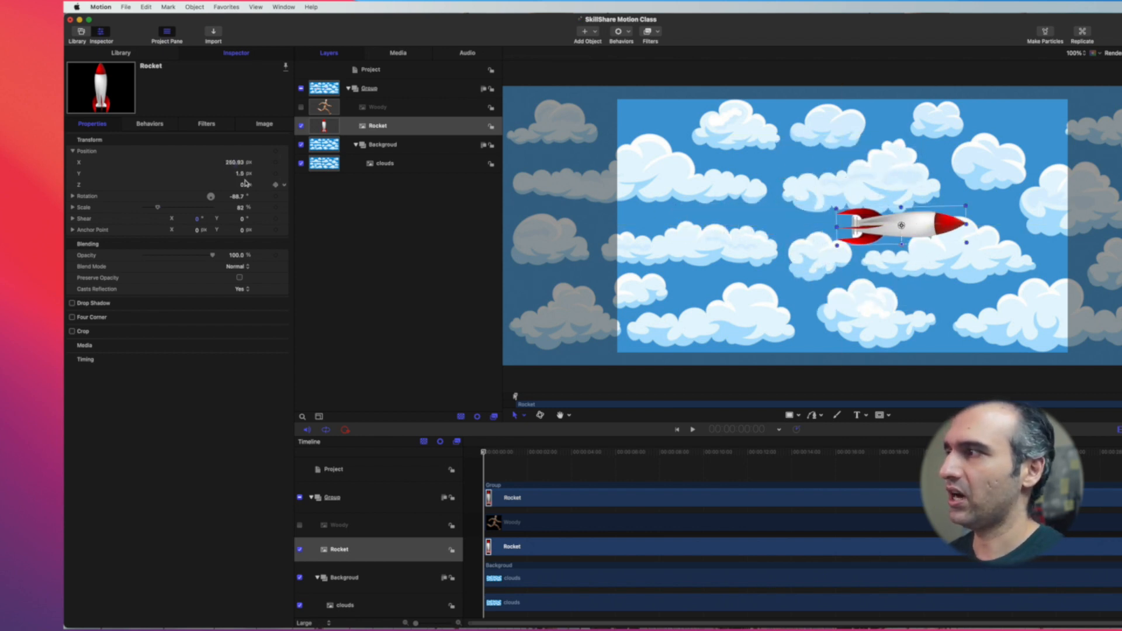
pyautogui.write('41.5')
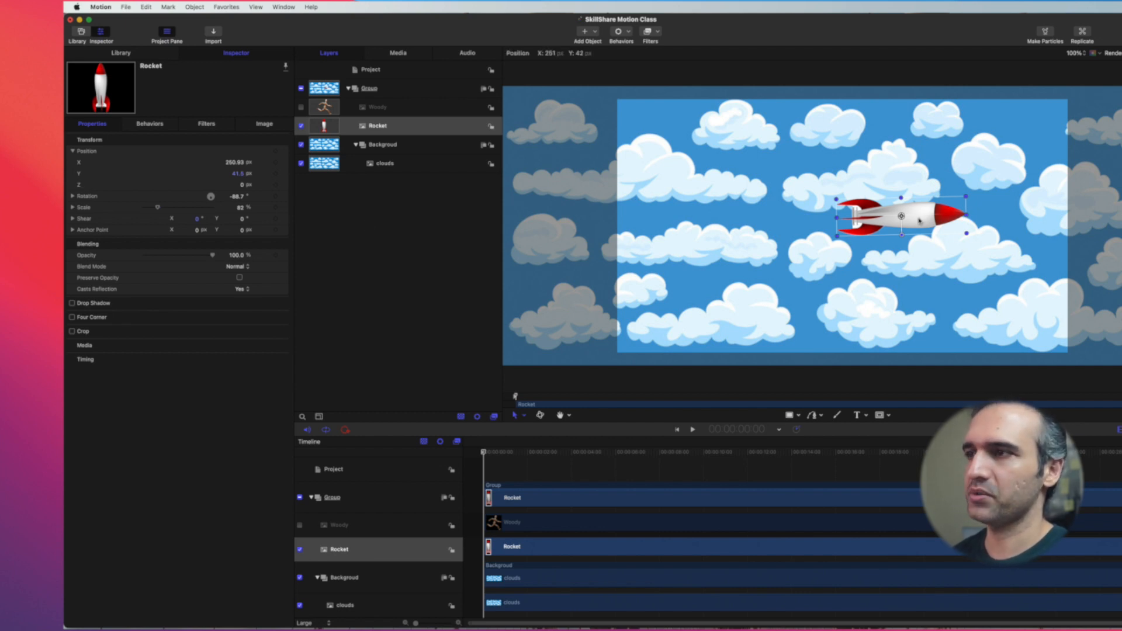
pyautogui.moveTo(906, 216); pyautogui.dragTo(813, 230)
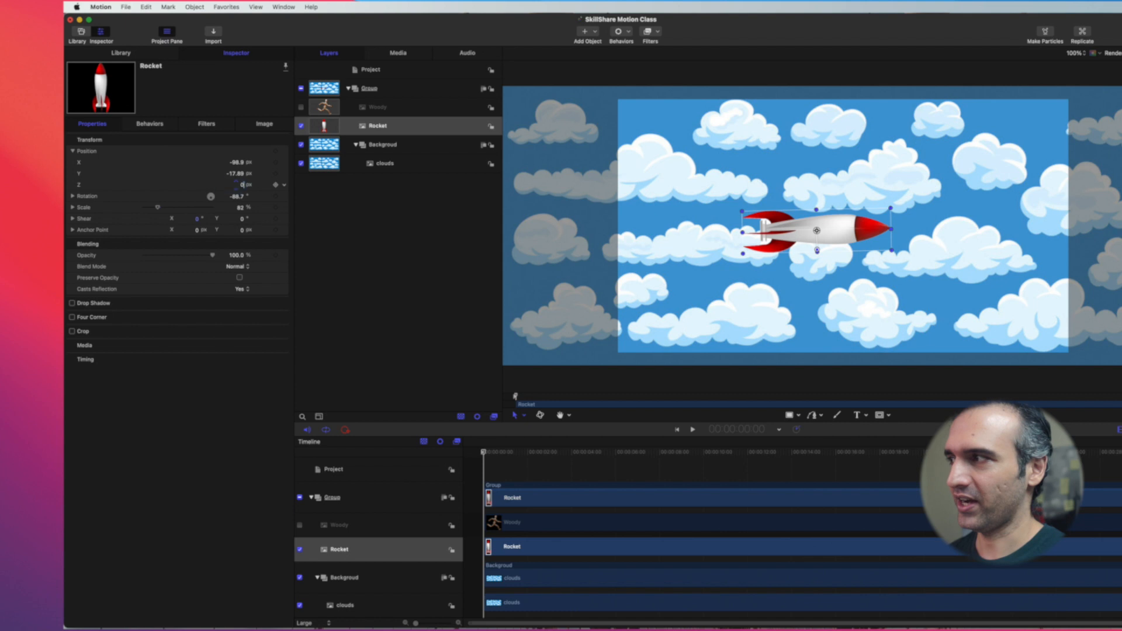
# - With recording on, keyframe the rocket past the frame's left edge at the start
pyautogui.click(238, 185)
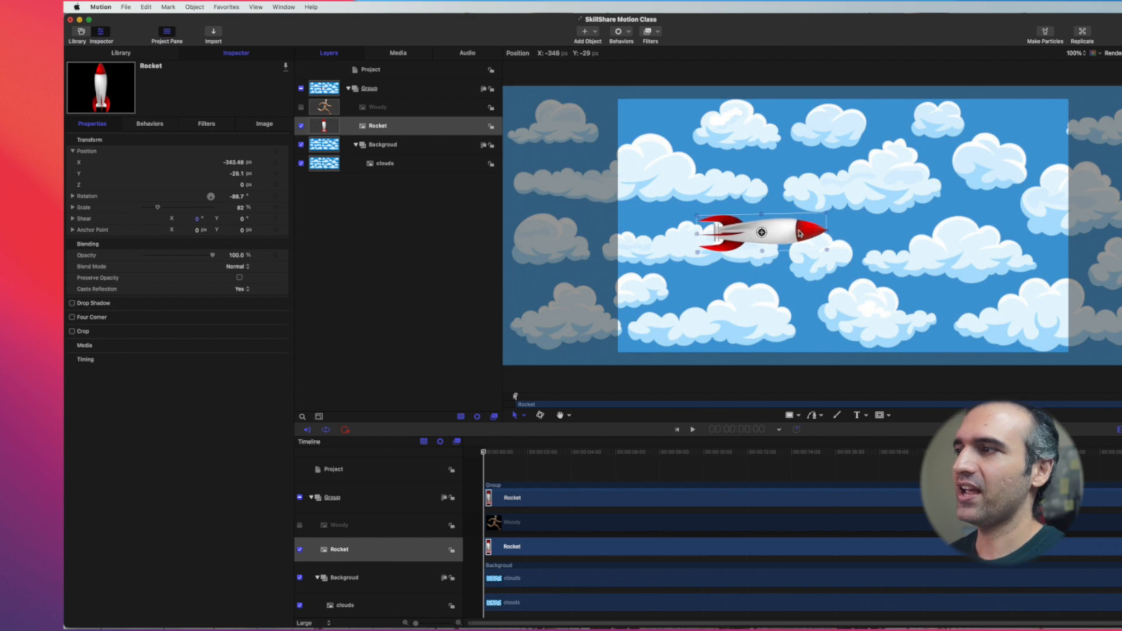
pyautogui.moveTo(763, 233); pyautogui.dragTo(727, 231)
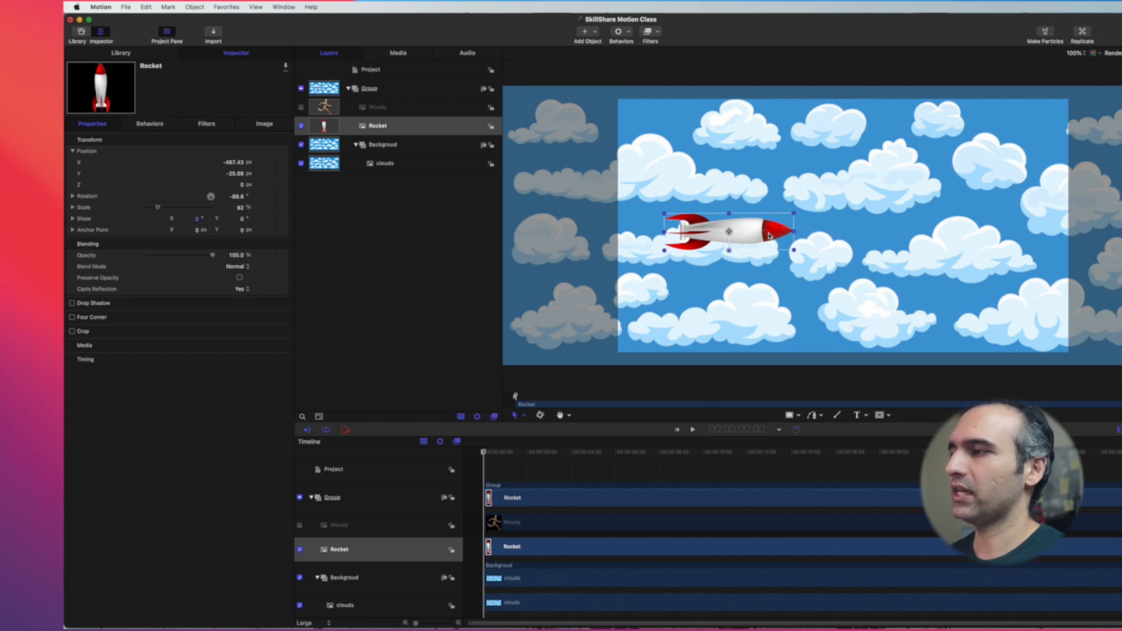
pyautogui.moveTo(766, 230)
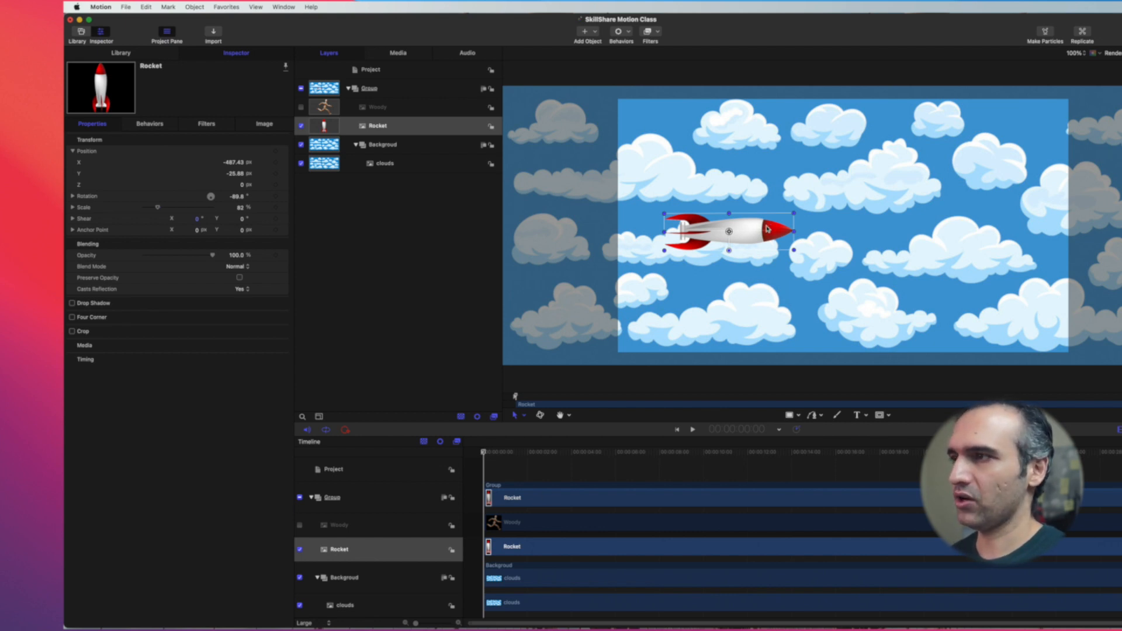
pyautogui.moveTo(730, 230); pyautogui.dragTo(555, 231)
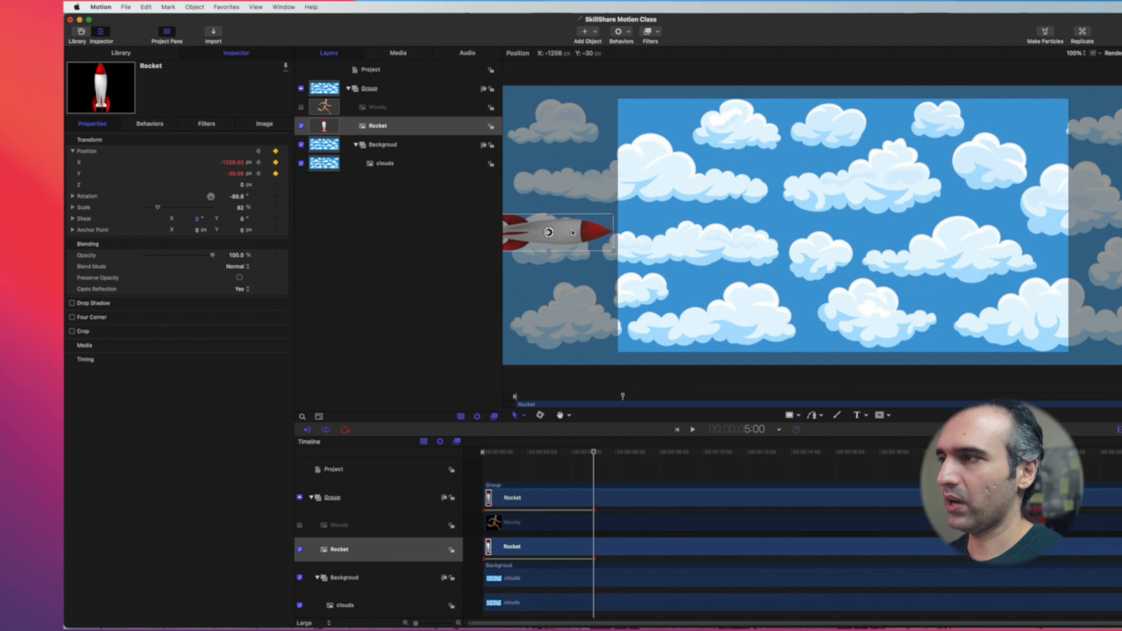
# - Drag the rocket back into the clouds right of centre for the 5:00 keyframe
pyautogui.moveTo(558, 230); pyautogui.dragTo(715, 231)
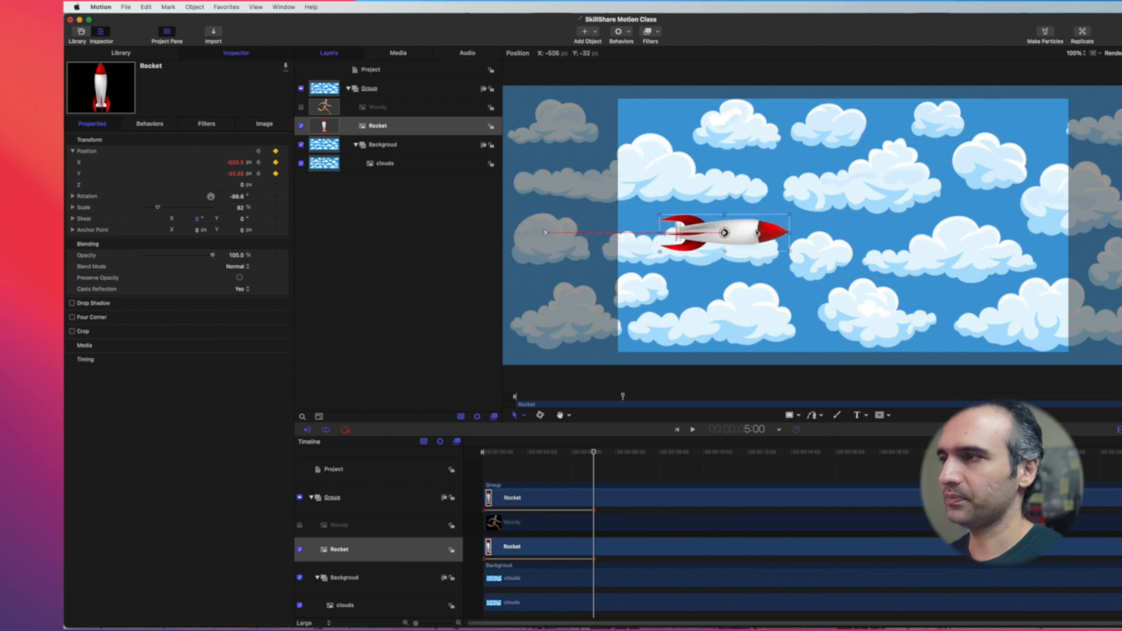
pyautogui.moveTo(712, 232); pyautogui.dragTo(816, 231)
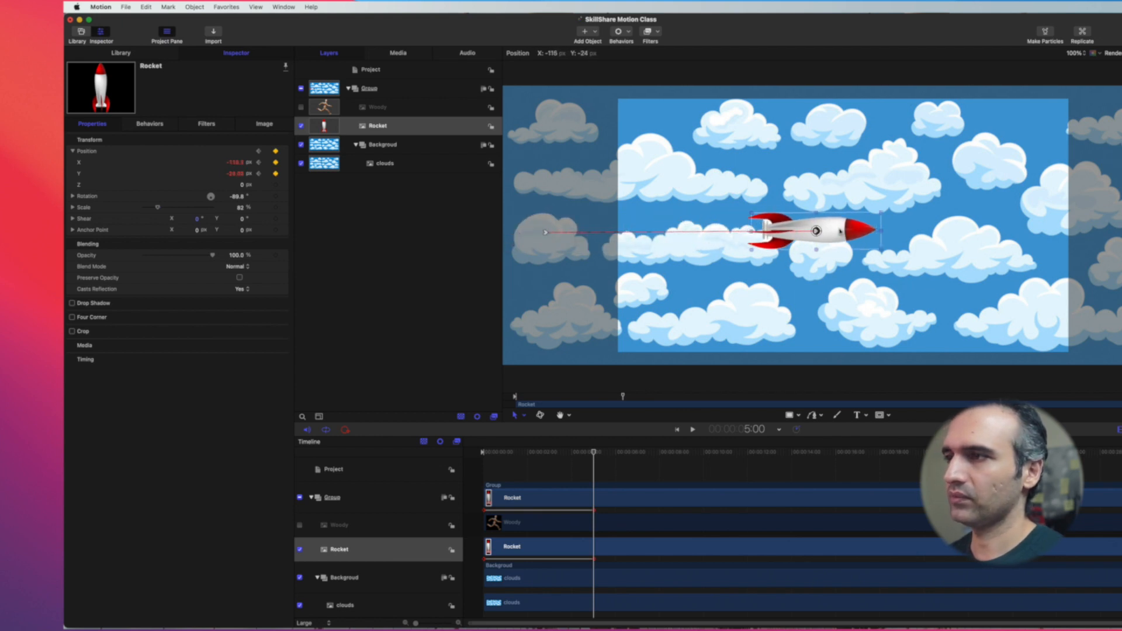
pyautogui.moveTo(809, 230); pyautogui.dragTo(837, 230)
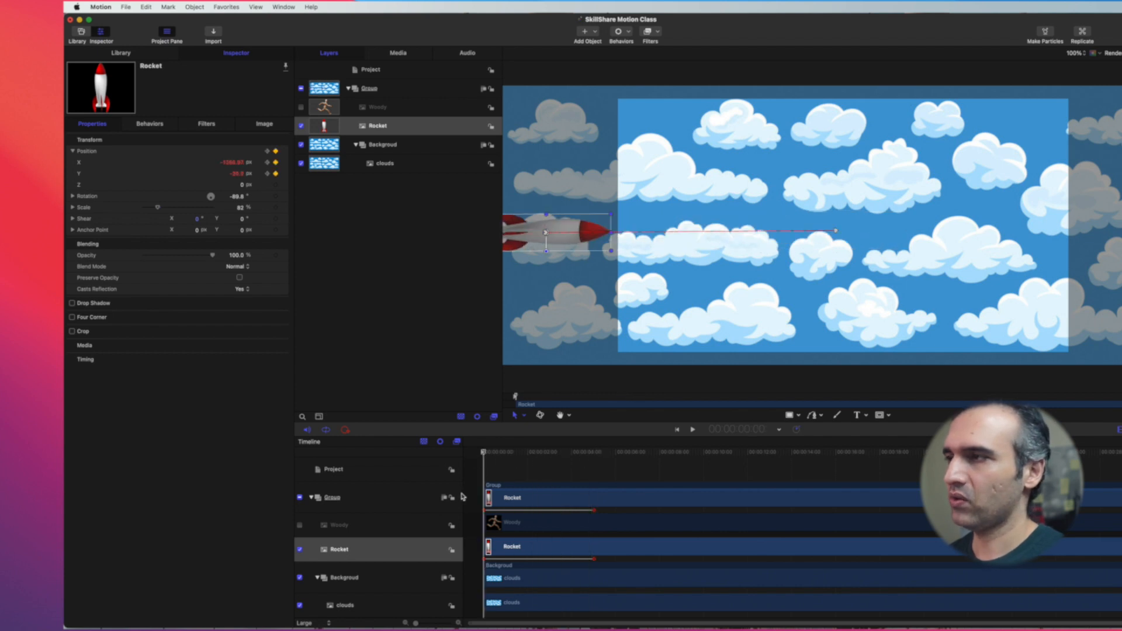
pyautogui.click(691, 428)
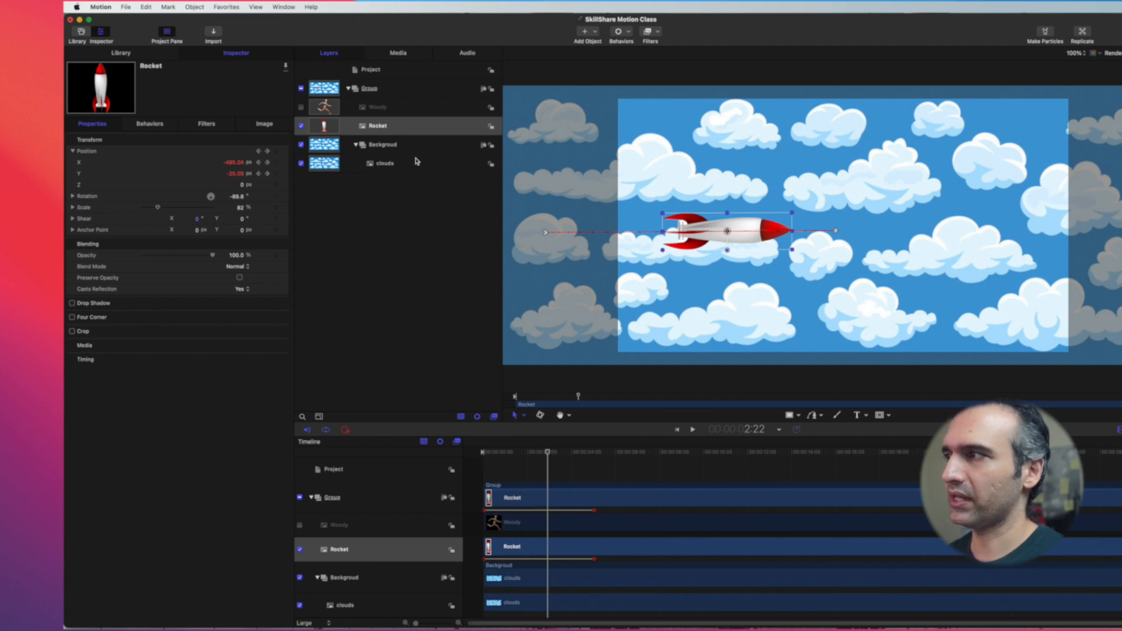
# - Select the clouds layer and keyframe its position at frame 0 and around 5 s
pyautogui.click(384, 163)
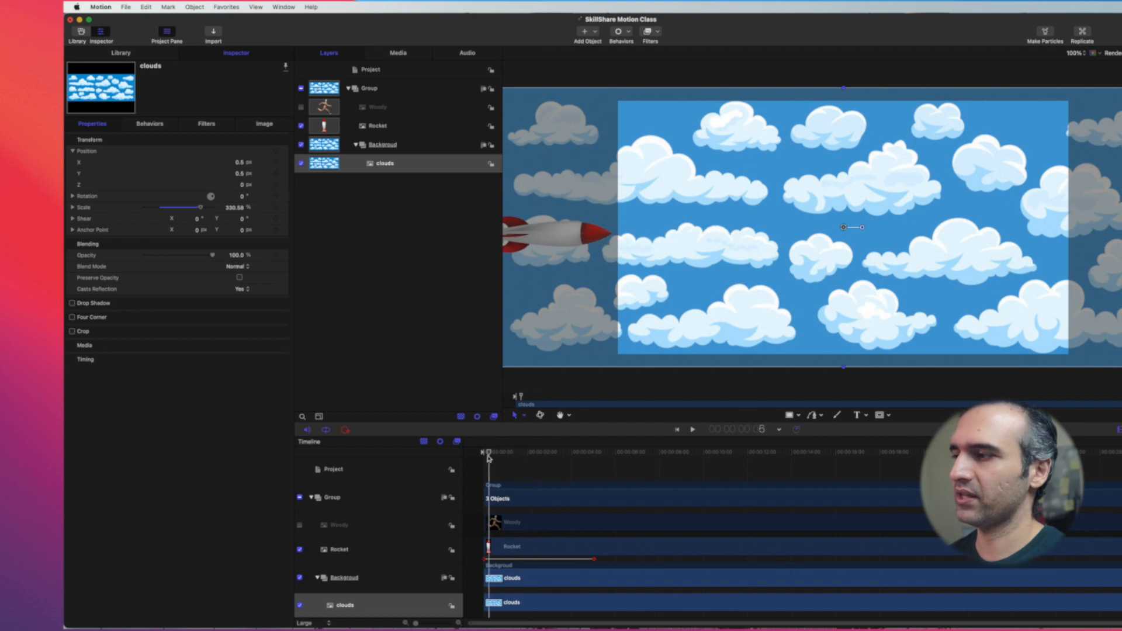
pyautogui.click(385, 164)
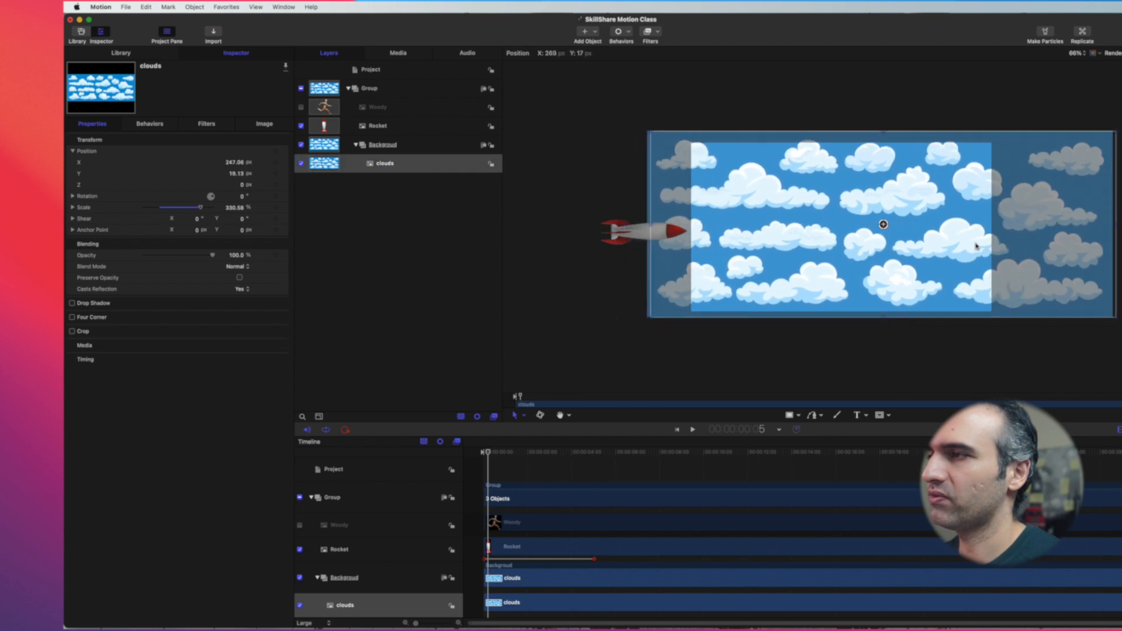
pyautogui.moveTo(883, 225); pyautogui.dragTo(919, 227)
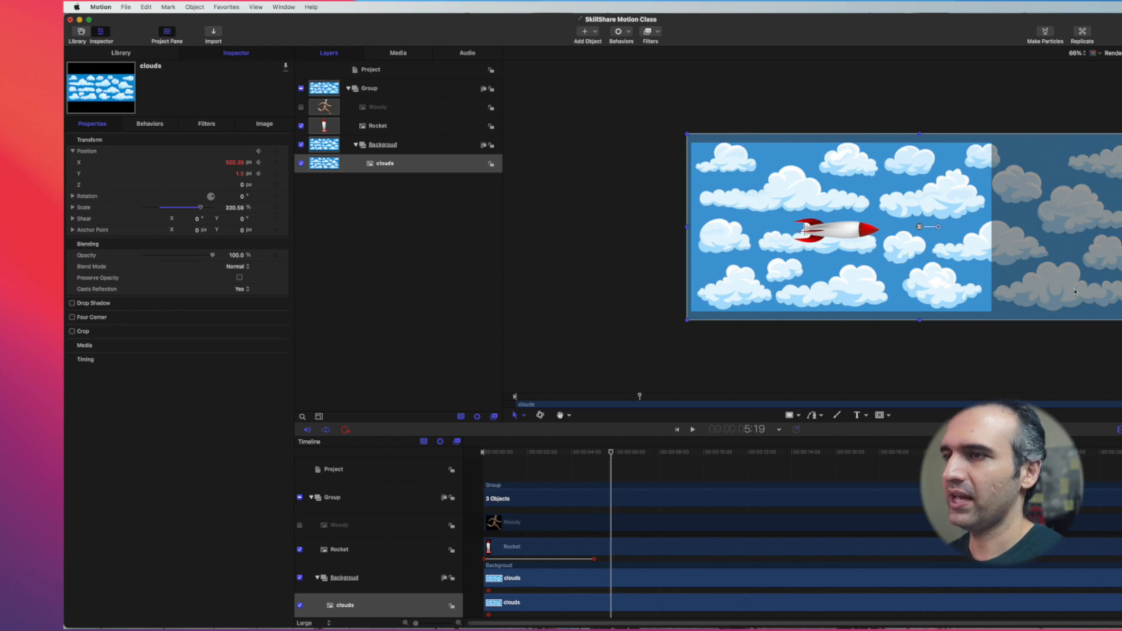
pyautogui.moveTo(930, 227); pyautogui.dragTo(873, 229)
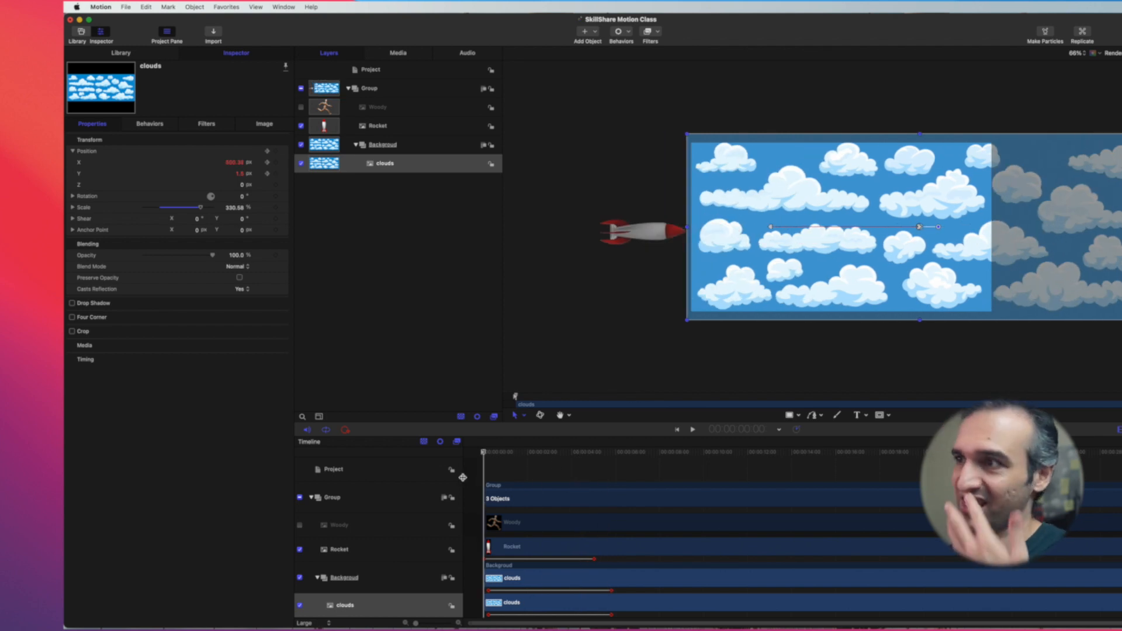
pyautogui.moveTo(587, 562)
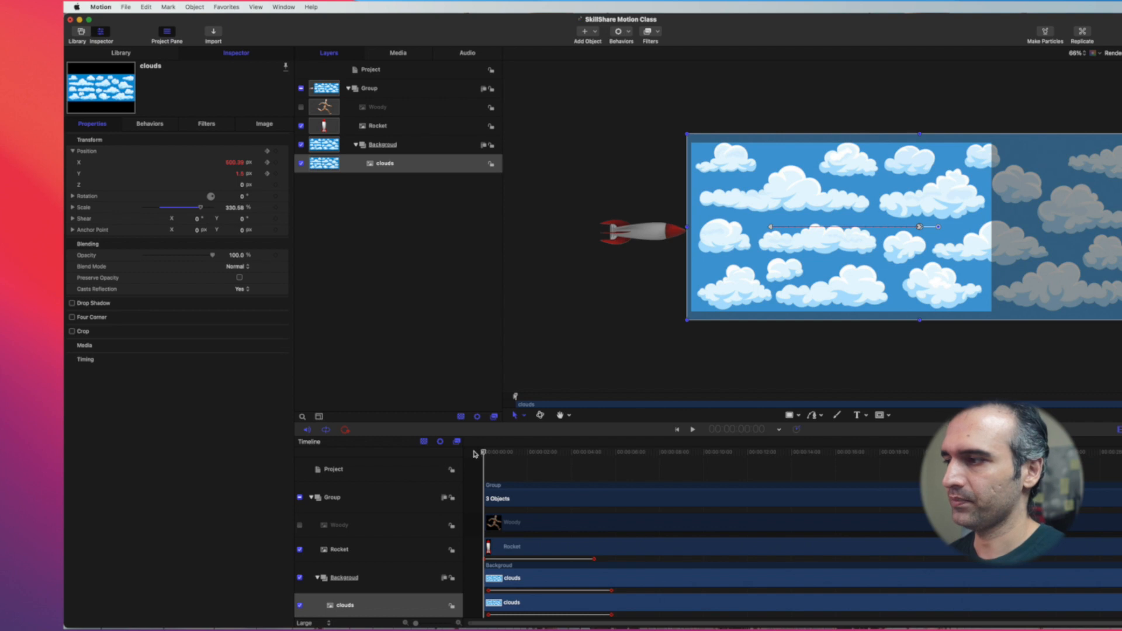
# - Move the clouds' later Position keyframe further right in the Timeline
pyautogui.click(691, 429)
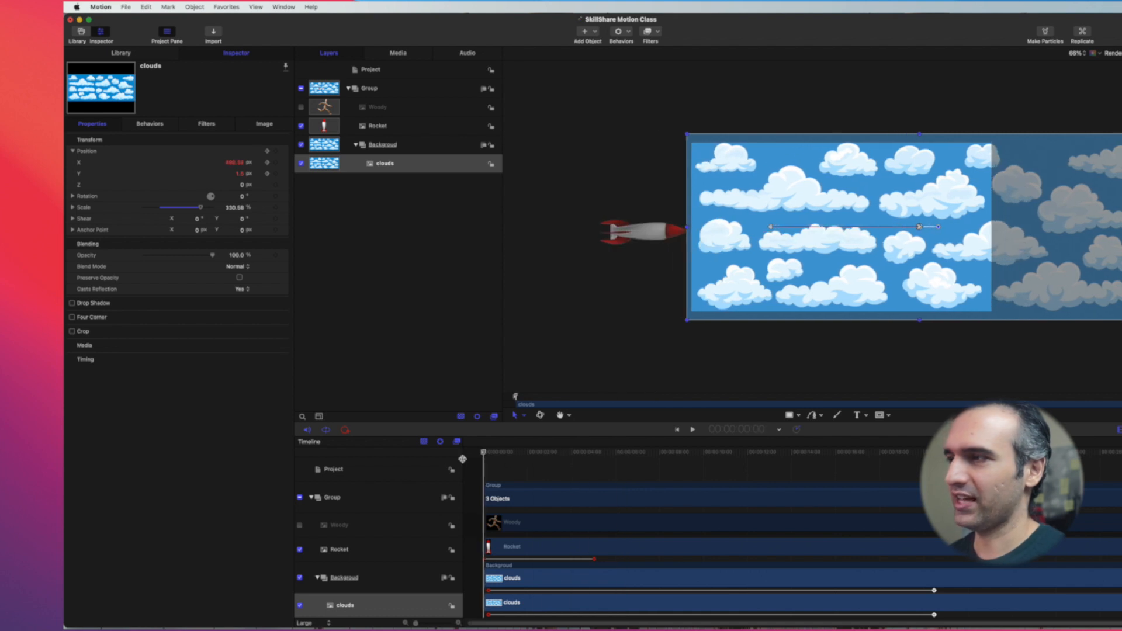
pyautogui.click(692, 428)
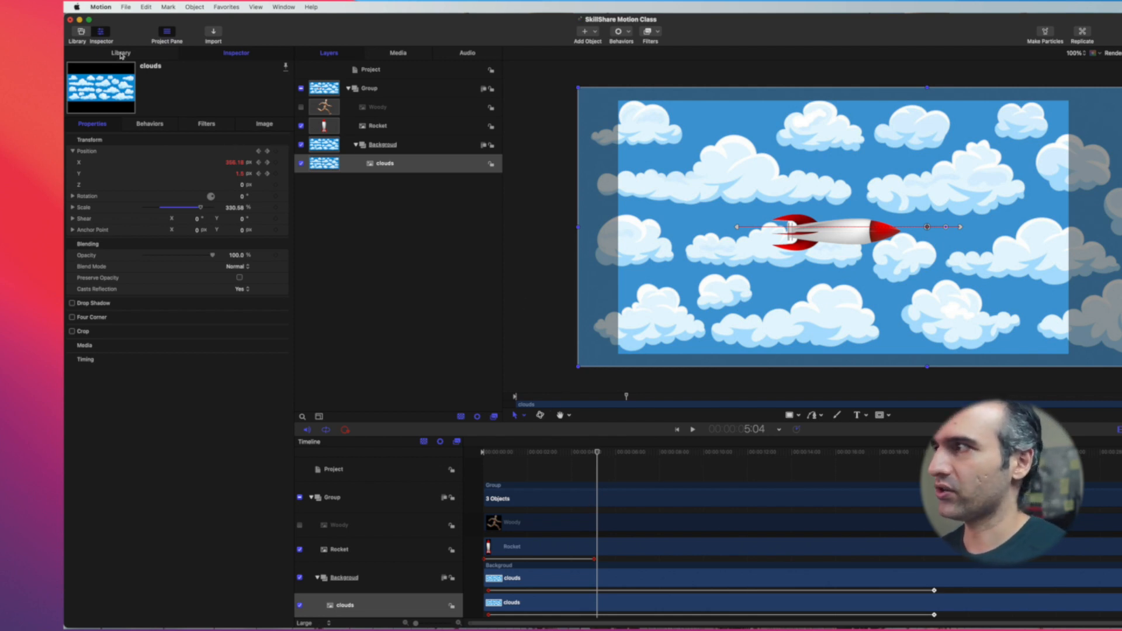
# - Preview Camp Fire and Burning Match emitters in the Library, then apply Burning Match to Rocket
pyautogui.click(120, 52)
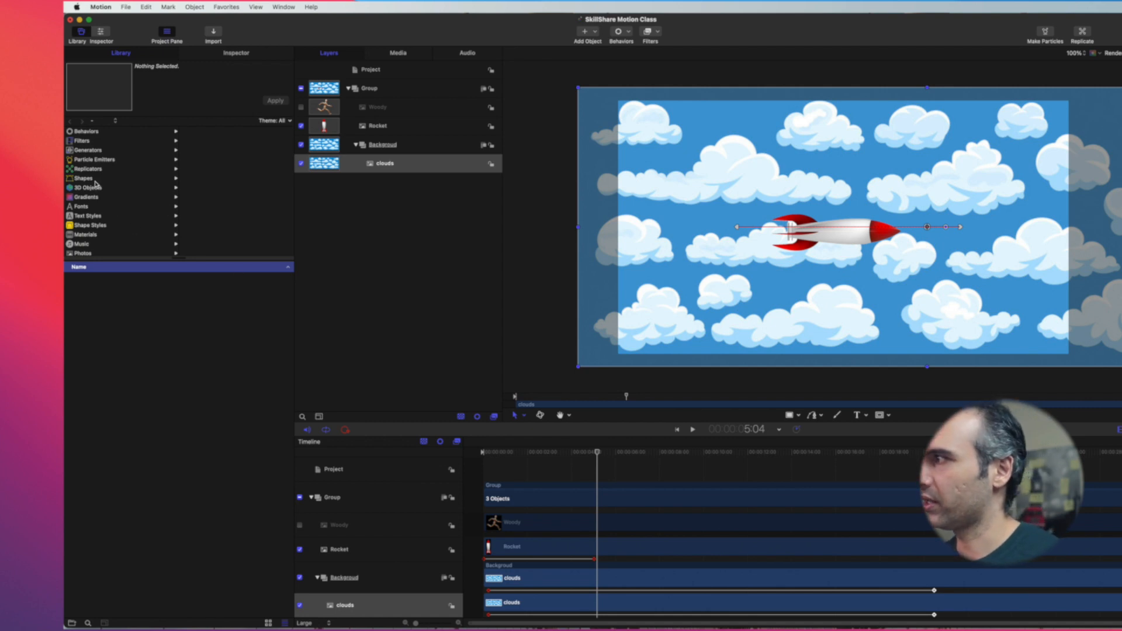
pyautogui.click(93, 159)
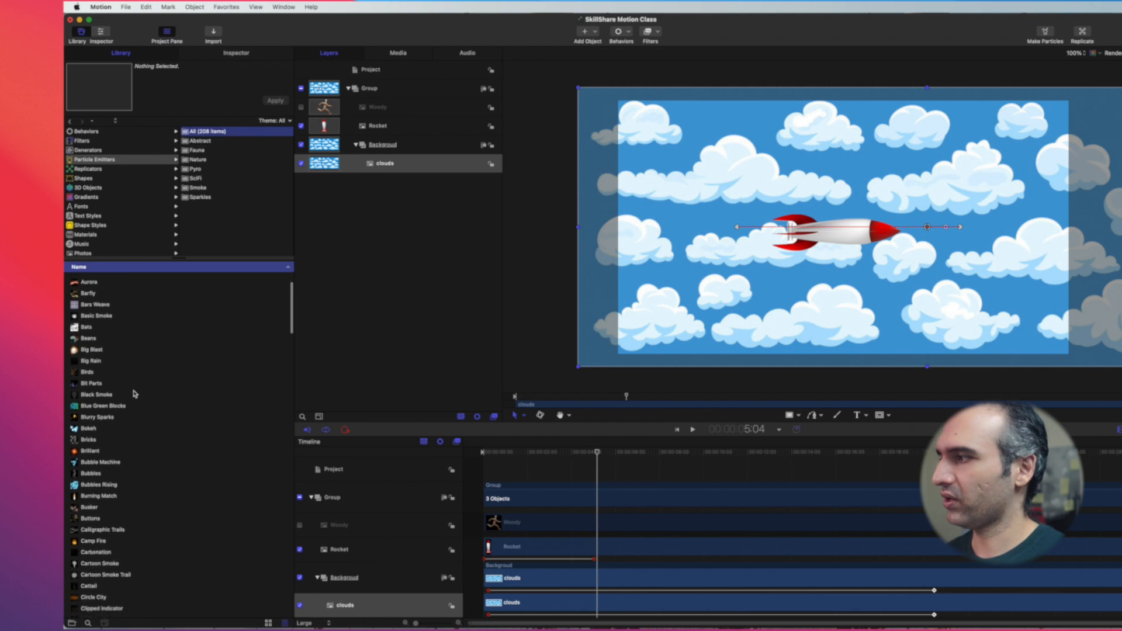
pyautogui.scroll(-3)
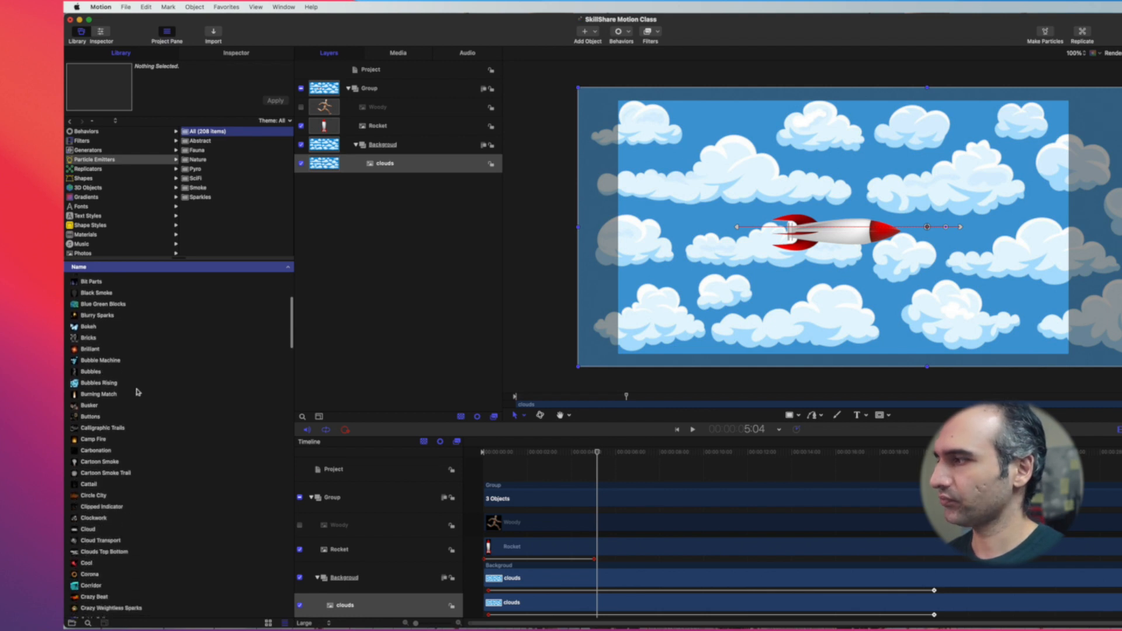
pyautogui.click(92, 439)
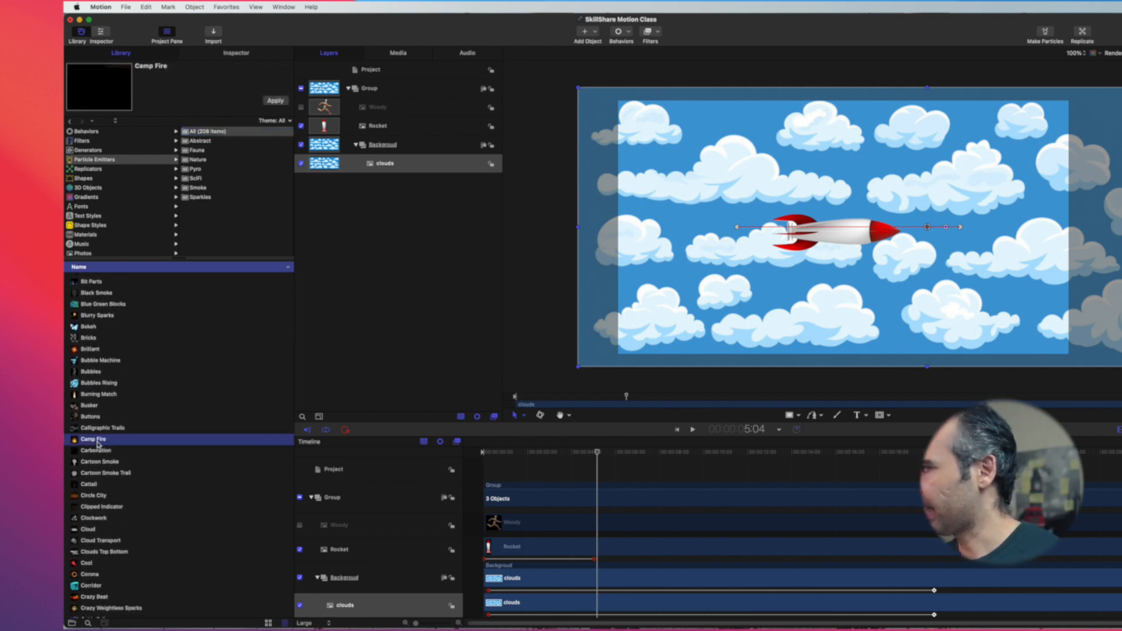
pyautogui.click(98, 393)
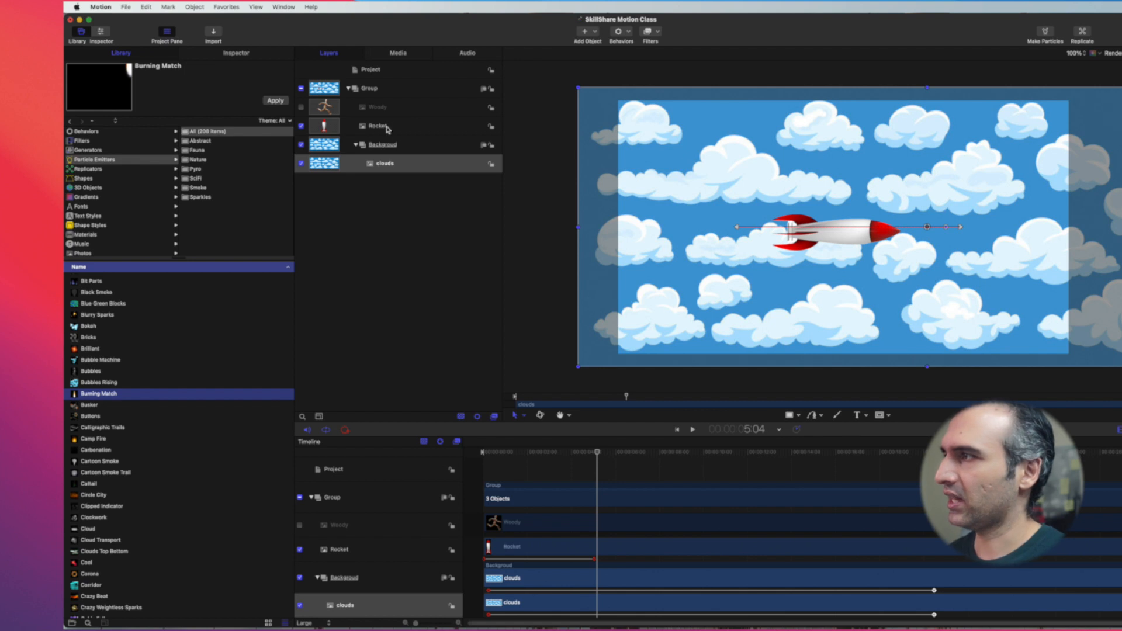
pyautogui.click(377, 125)
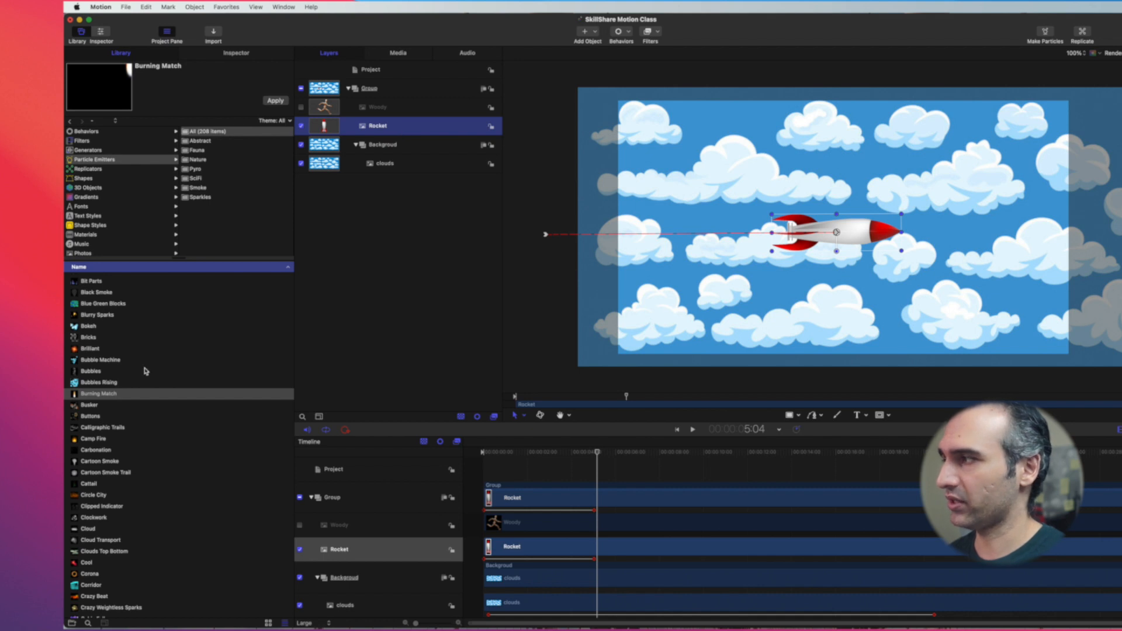
pyautogui.click(99, 394)
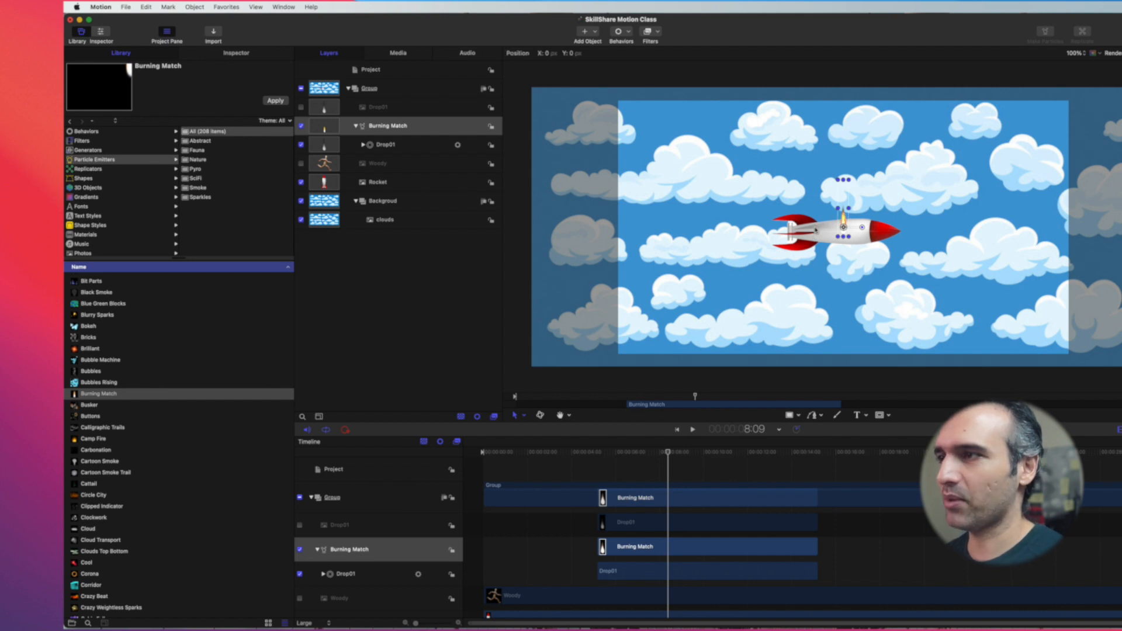
# - Drag the Burning Match flame to the rocket's tail, nudging the rocket back into place
pyautogui.moveTo(845, 229); pyautogui.dragTo(813, 243)
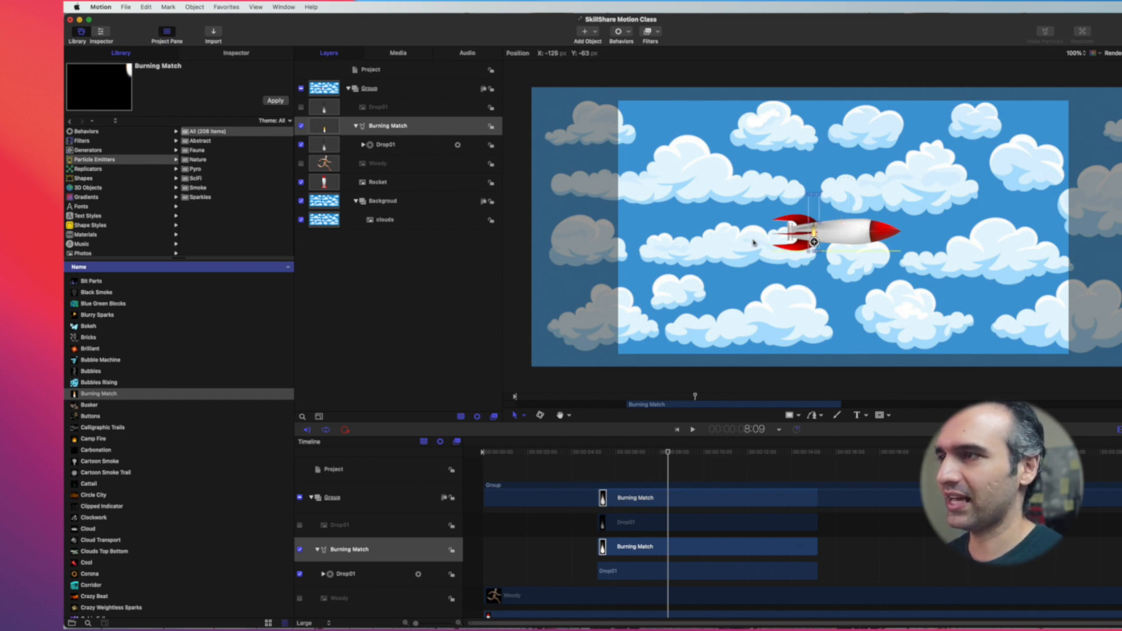
pyautogui.moveTo(813, 239); pyautogui.dragTo(813, 242)
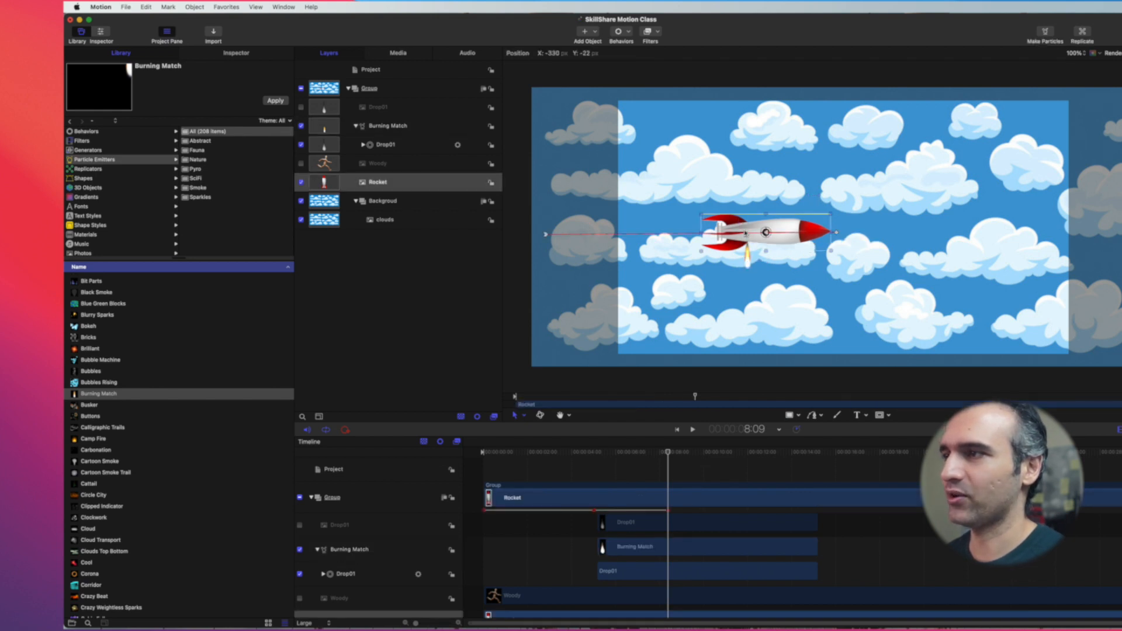
pyautogui.moveTo(747, 232); pyautogui.dragTo(818, 232)
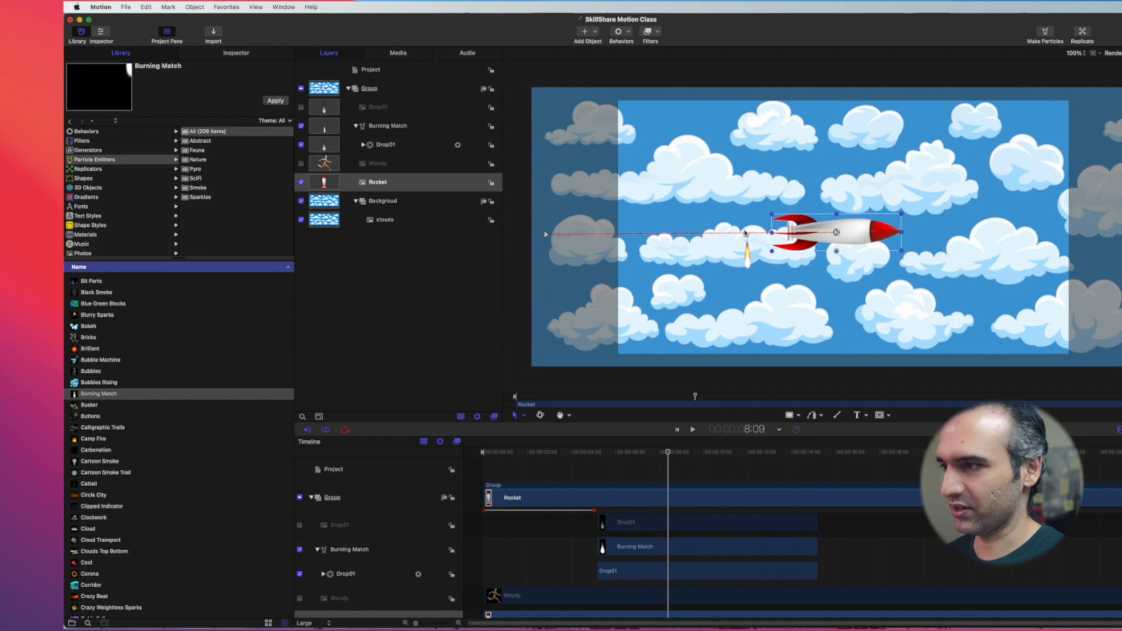
pyautogui.click(389, 125)
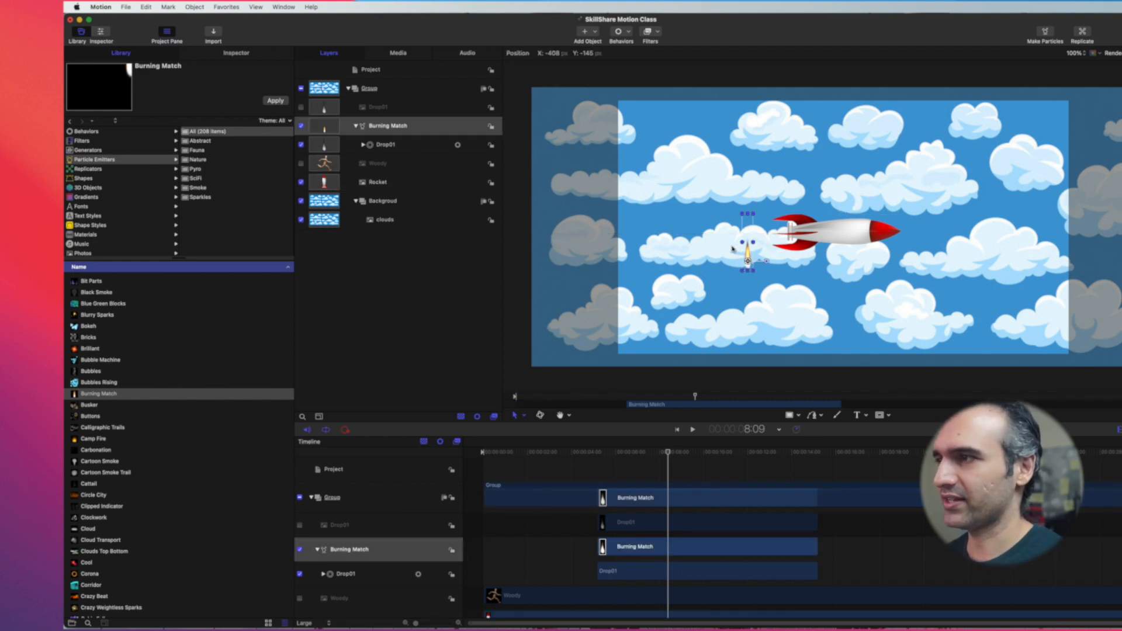
pyautogui.moveTo(748, 254); pyautogui.dragTo(730, 254)
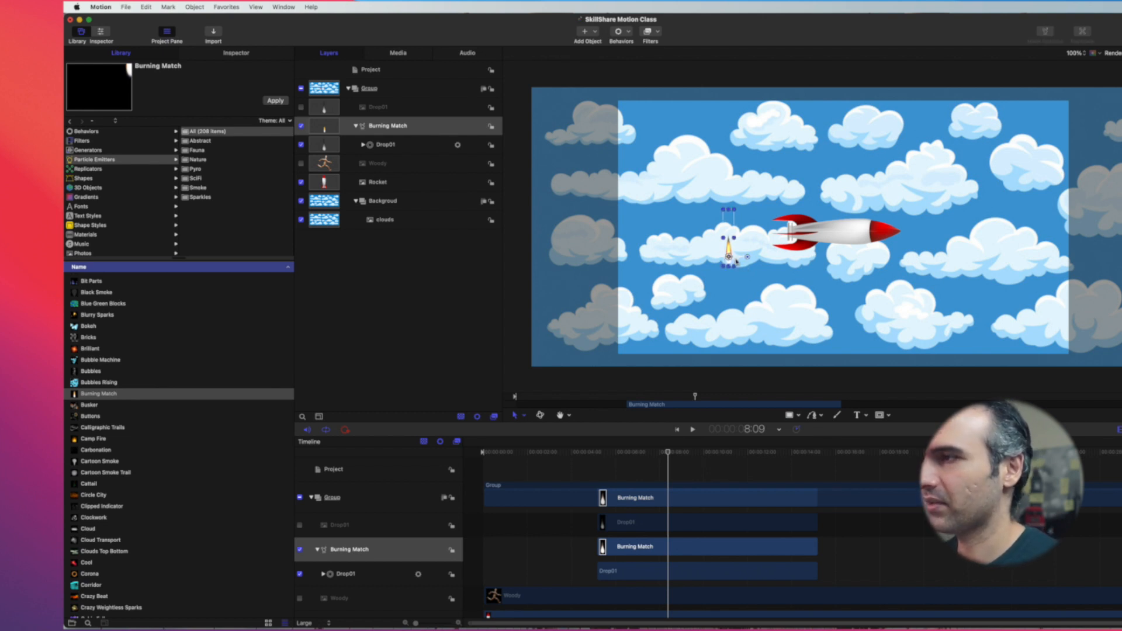
pyautogui.moveTo(730, 246); pyautogui.dragTo(746, 251)
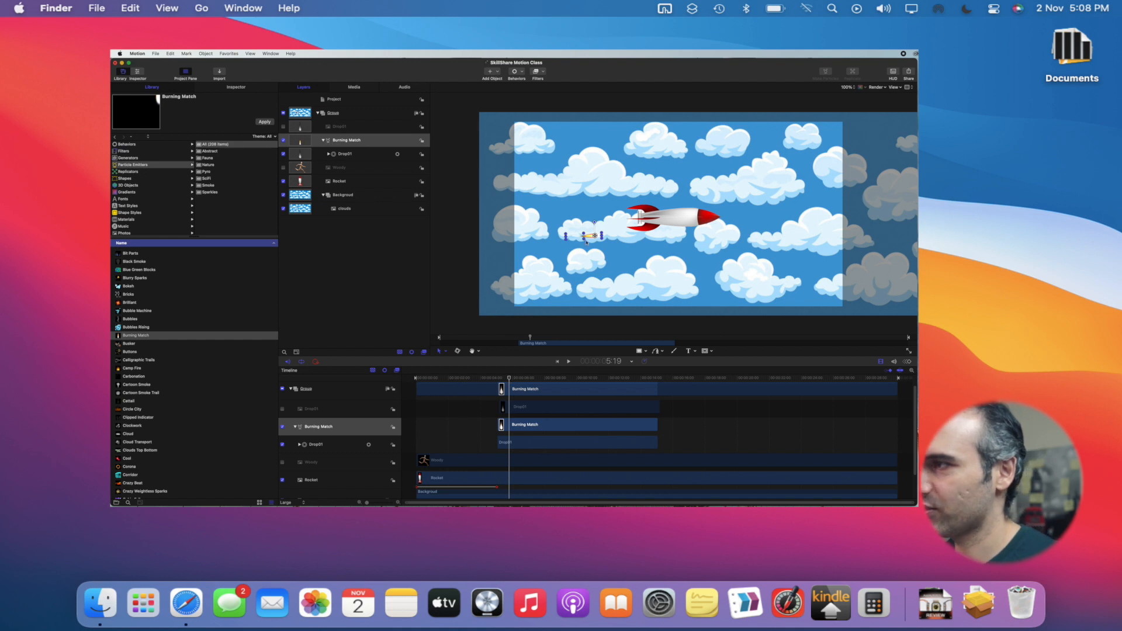
# - Scrub to check the flame, then extend the Burning Match clip to the timeline's end
pyautogui.moveTo(587, 236); pyautogui.dragTo(608, 220)
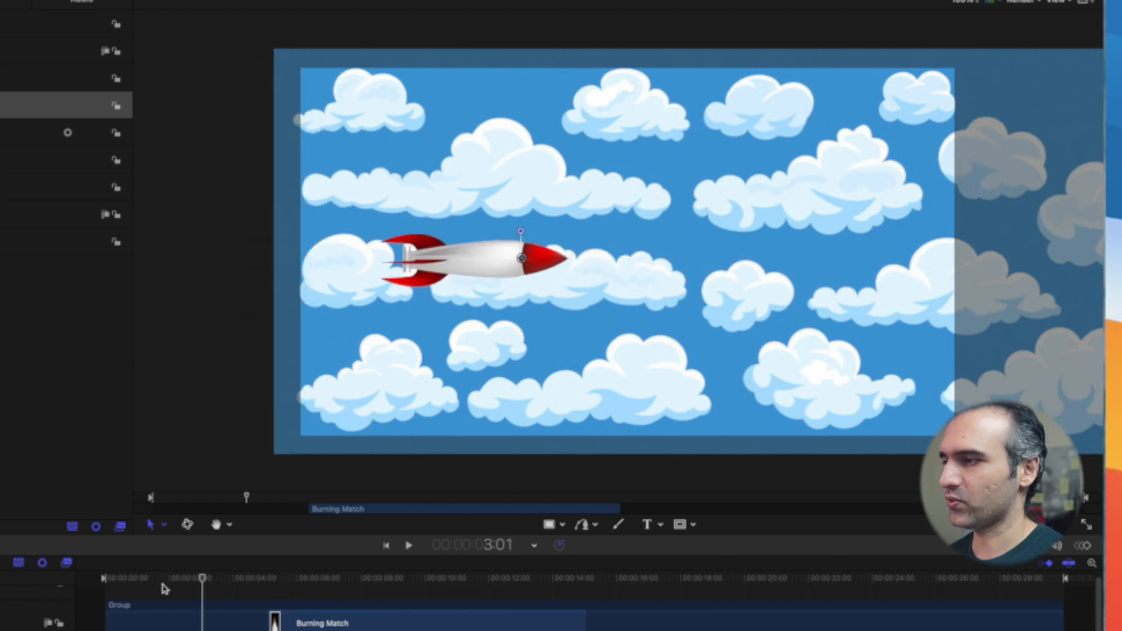
pyautogui.click(408, 545)
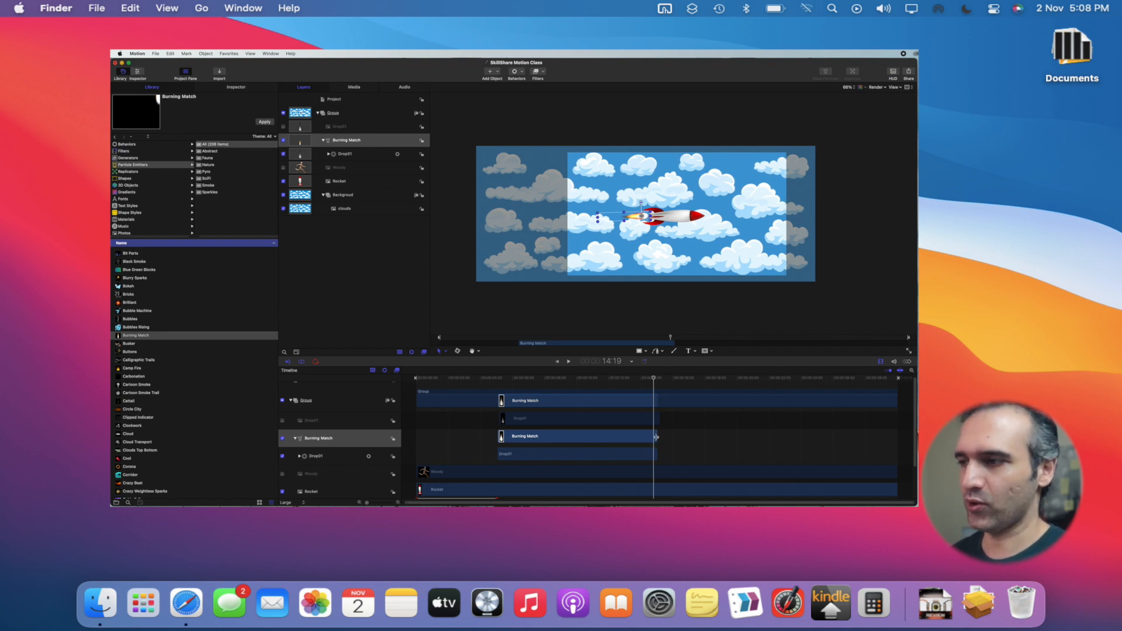
pyautogui.moveTo(657, 437); pyautogui.dragTo(896, 437)
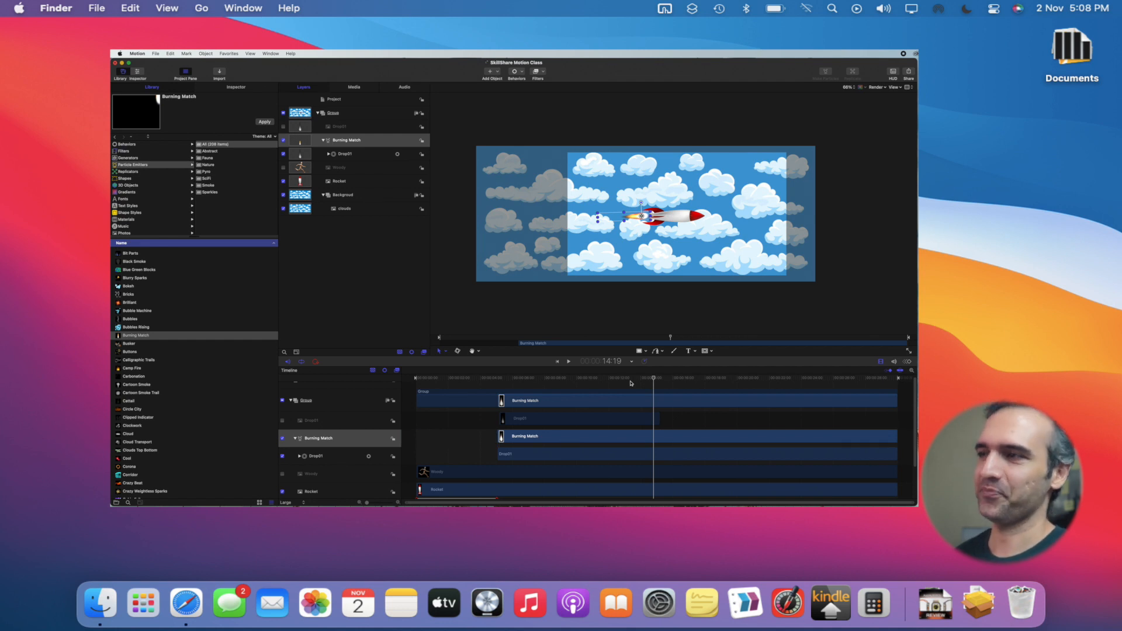
pyautogui.click(568, 361)
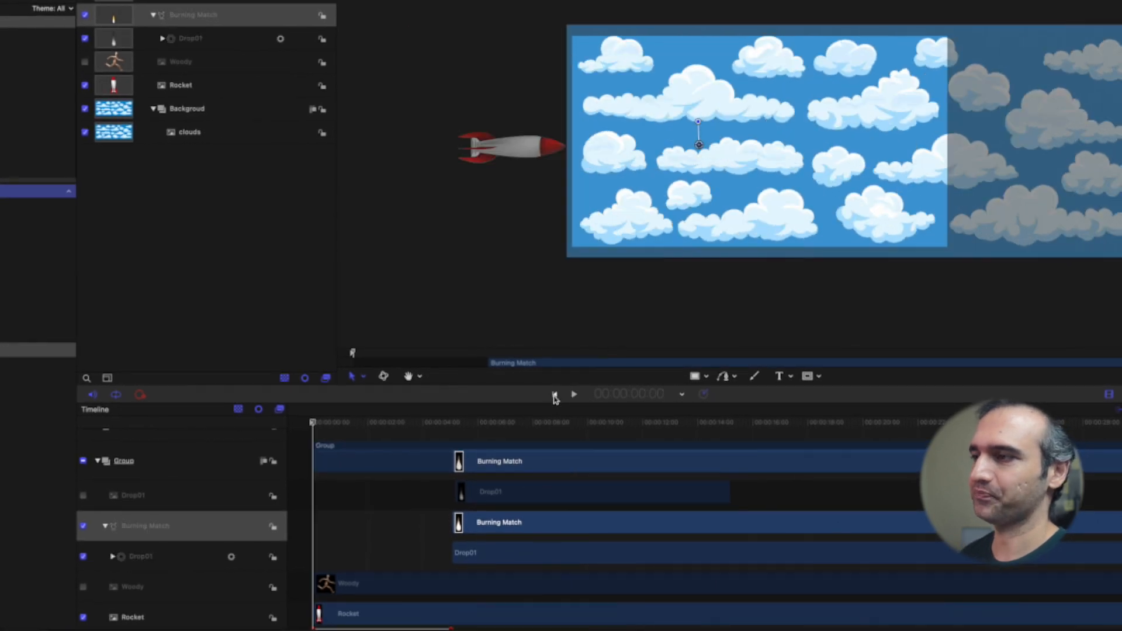
pyautogui.click(574, 393)
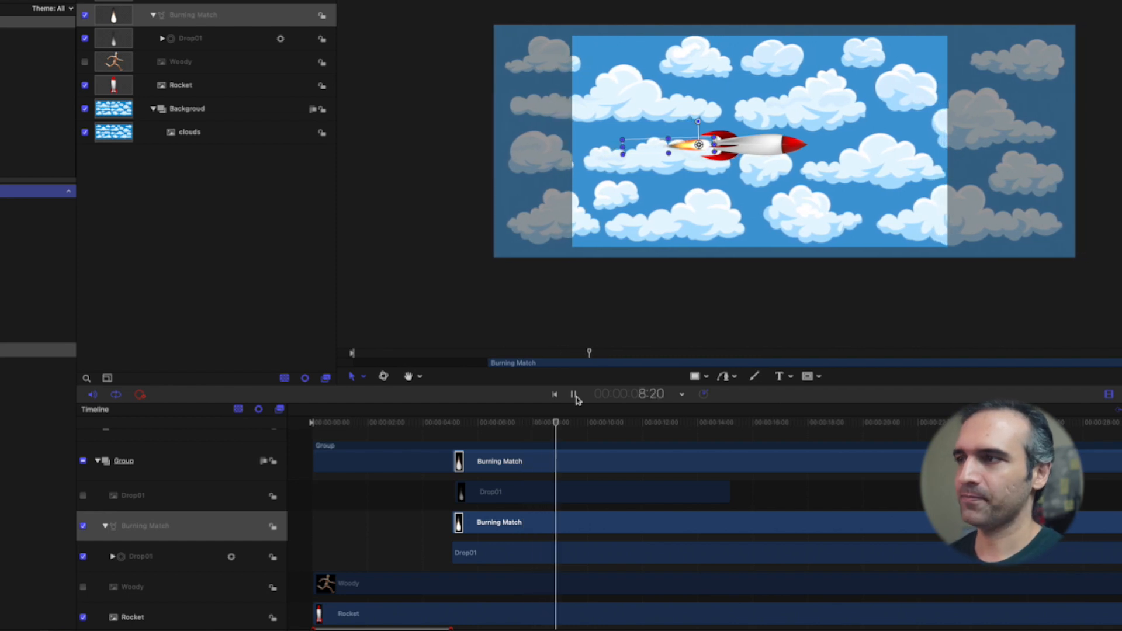
pyautogui.click(574, 395)
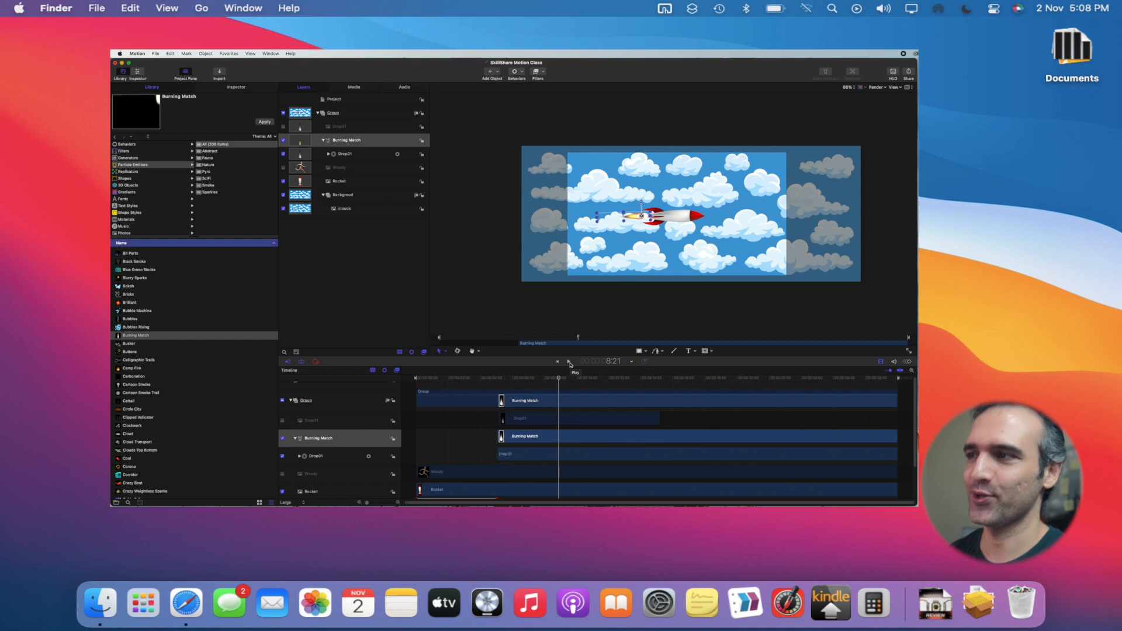
# - Start Export Movie, review settings, and name the file 'SkillShare Motion Class animation'
pyautogui.click(909, 86)
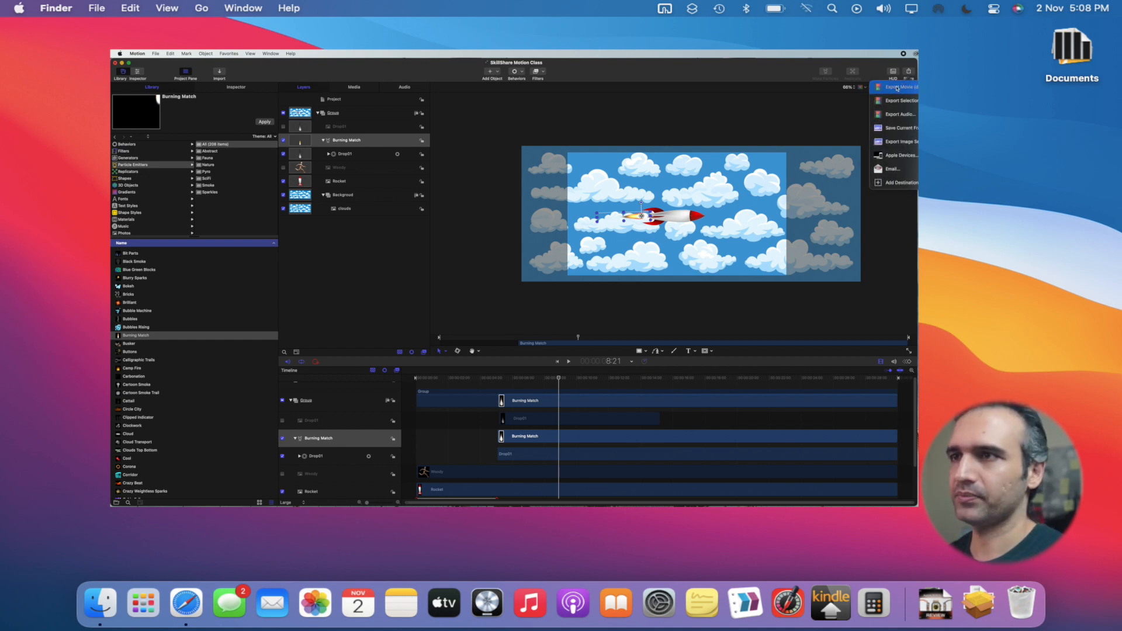
pyautogui.click(900, 86)
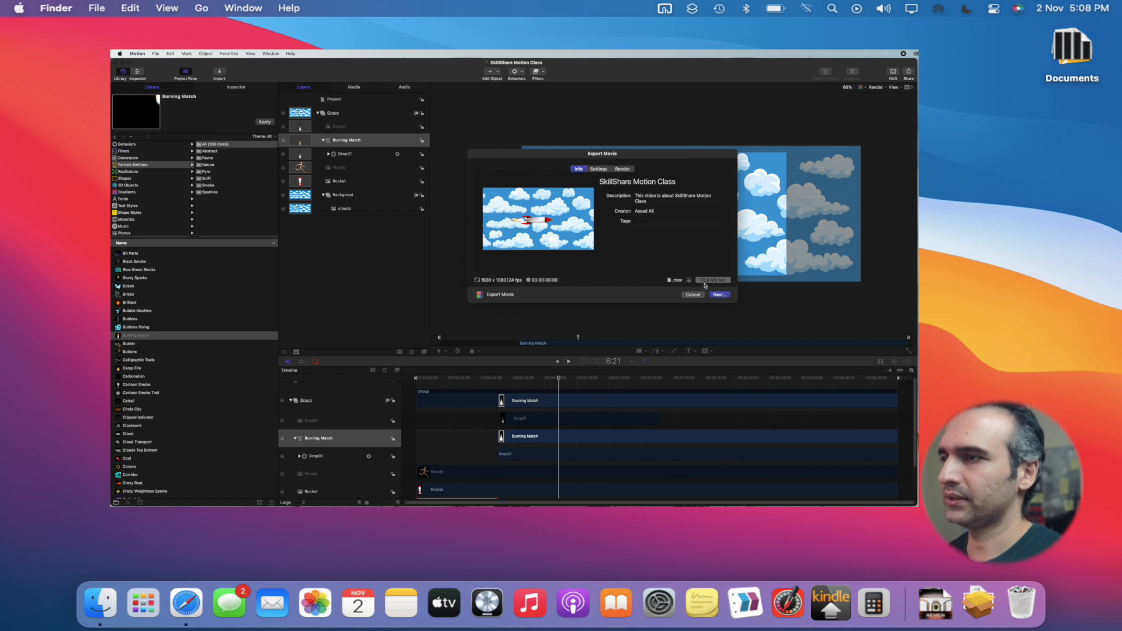
pyautogui.click(598, 168)
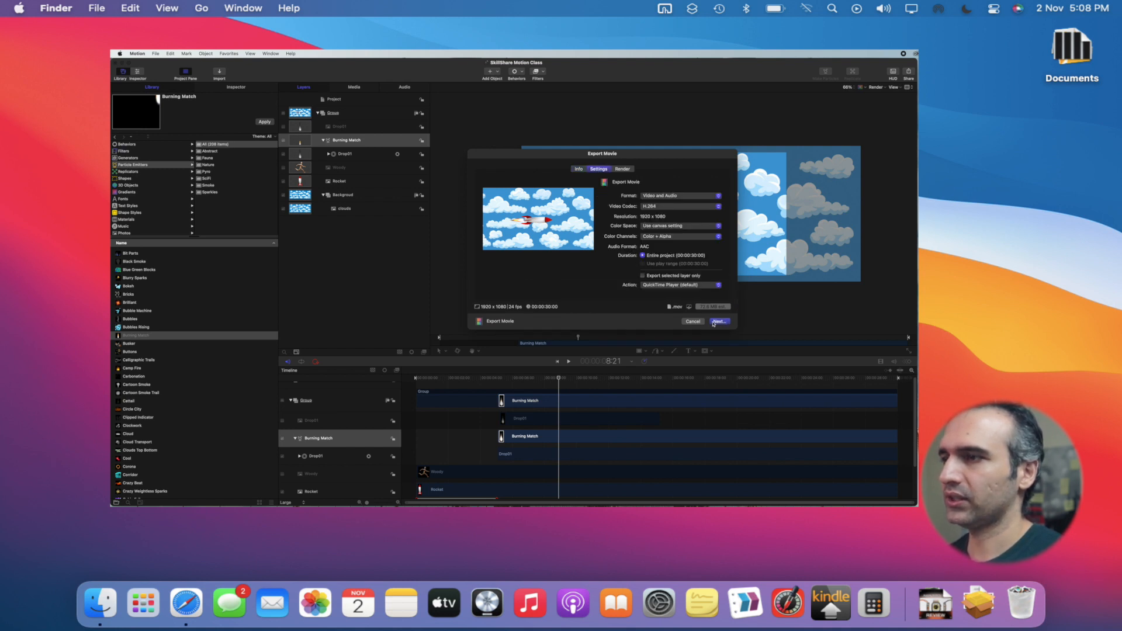
pyautogui.click(720, 321)
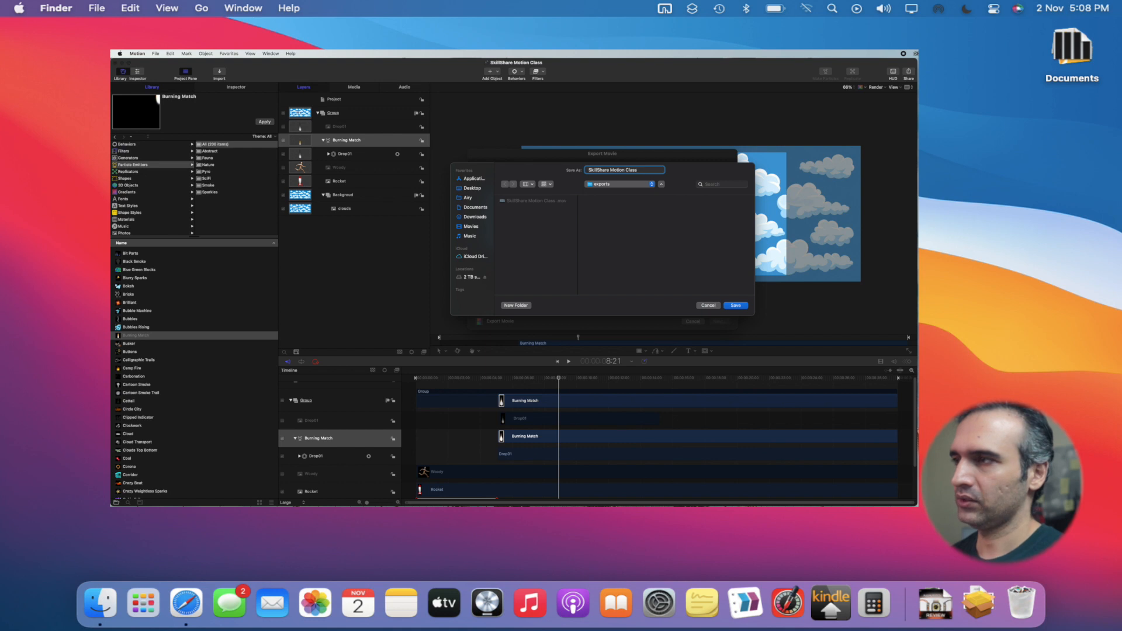
pyautogui.write('animation')
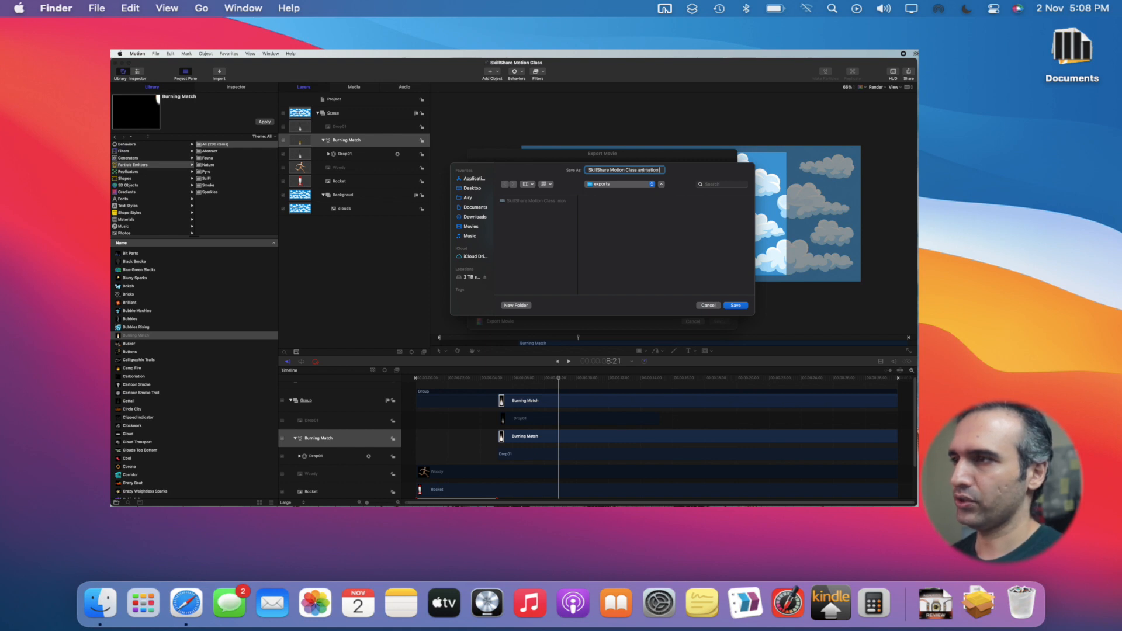